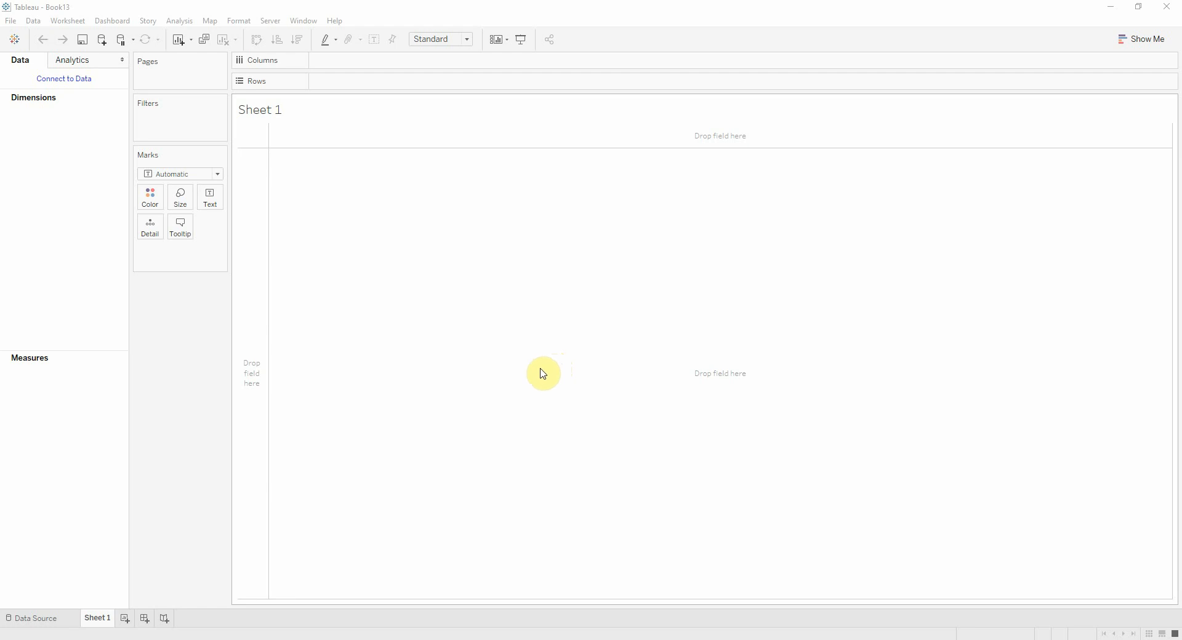
pyautogui.moveTo(554, 333)
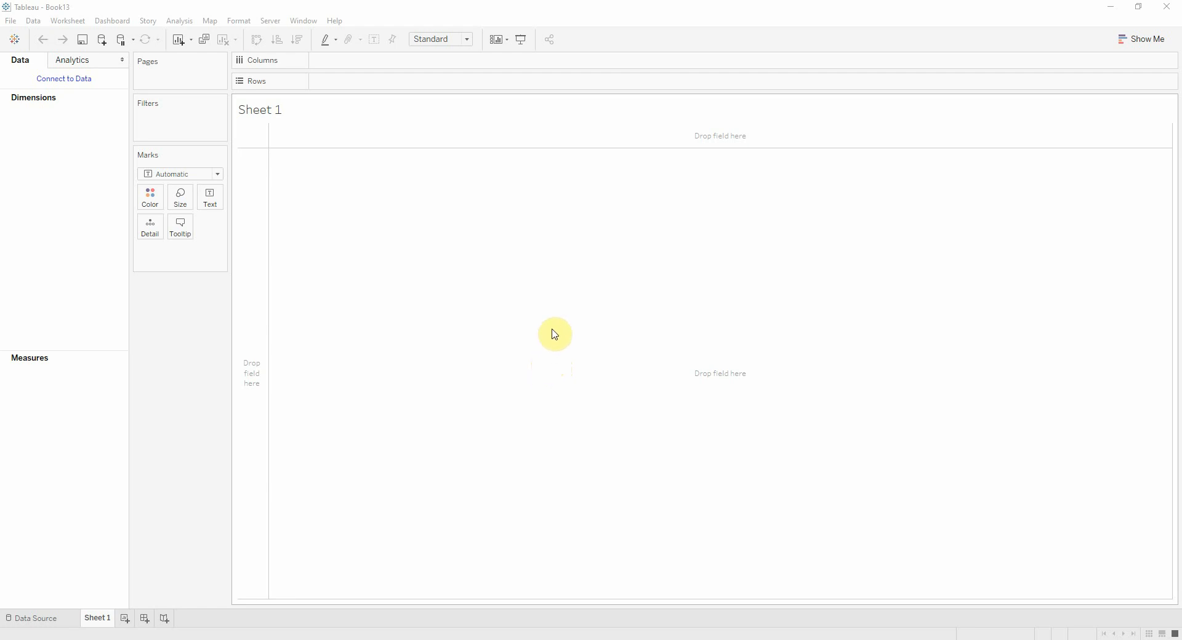
pyautogui.moveTo(413, 173)
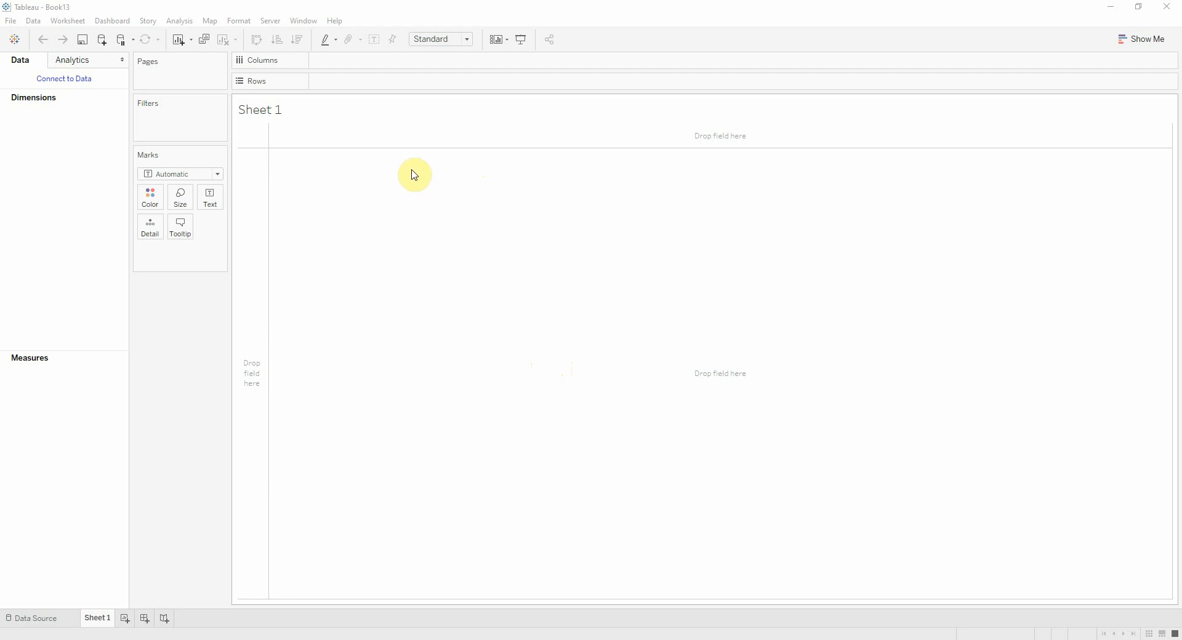
# - Toggle Allow Pan and Zoom in Map Options several times, leaving panning and zooming disabled
pyautogui.click(334, 21)
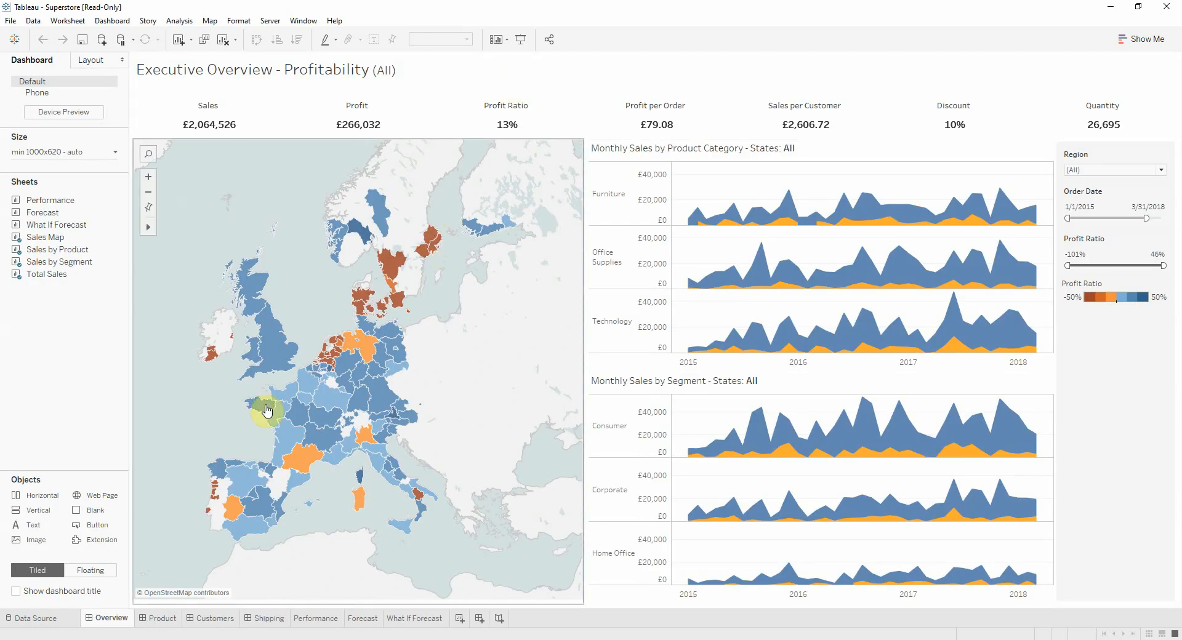
pyautogui.moveTo(402, 370)
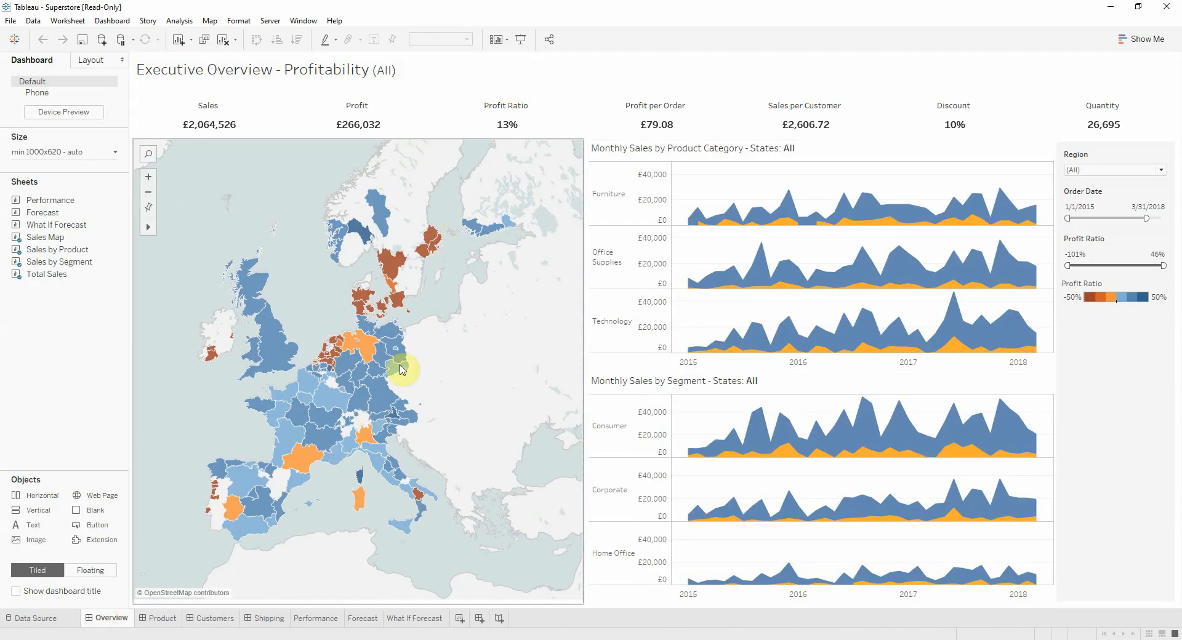
pyautogui.moveTo(474, 287)
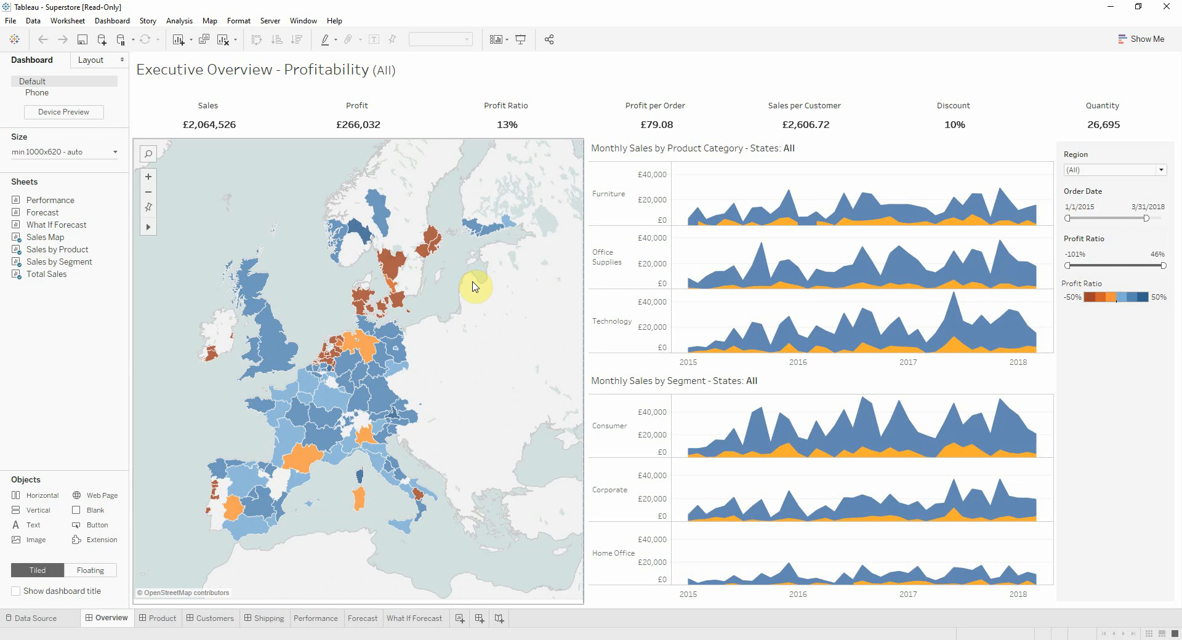
pyautogui.moveTo(384, 346)
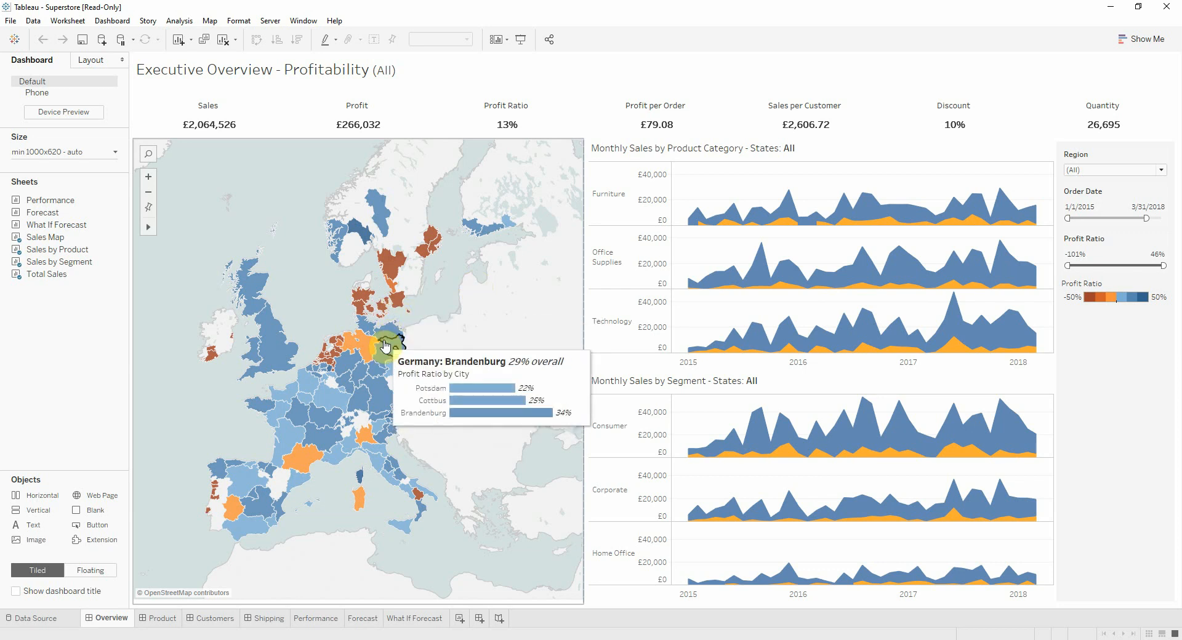
pyautogui.moveTo(387, 308)
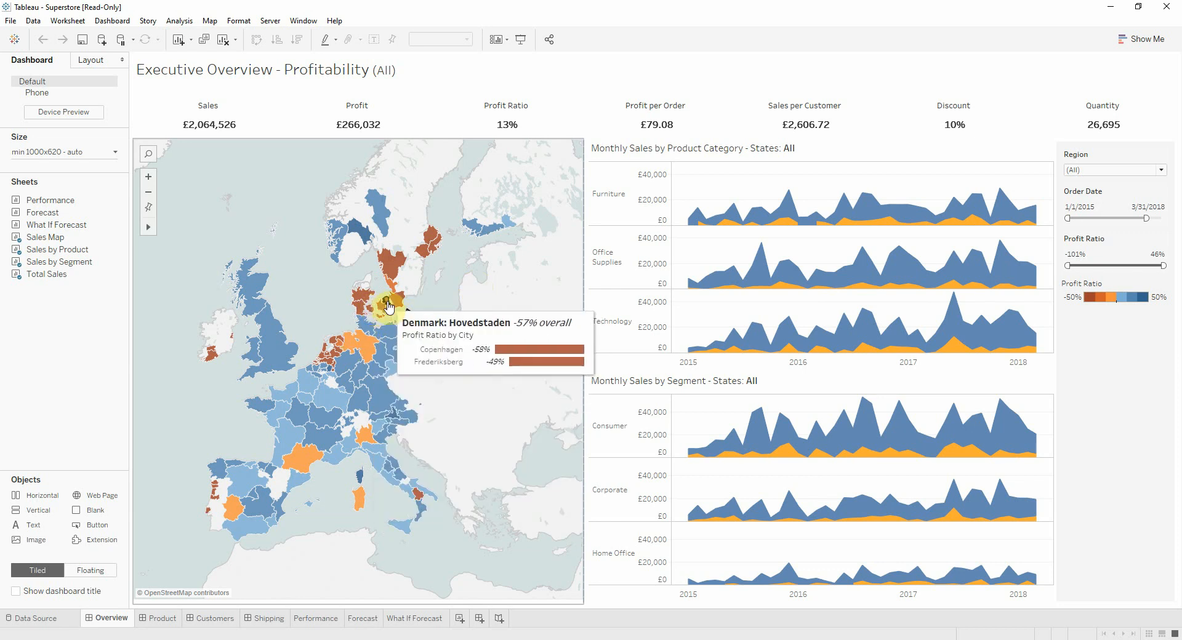
pyautogui.moveTo(185, 176)
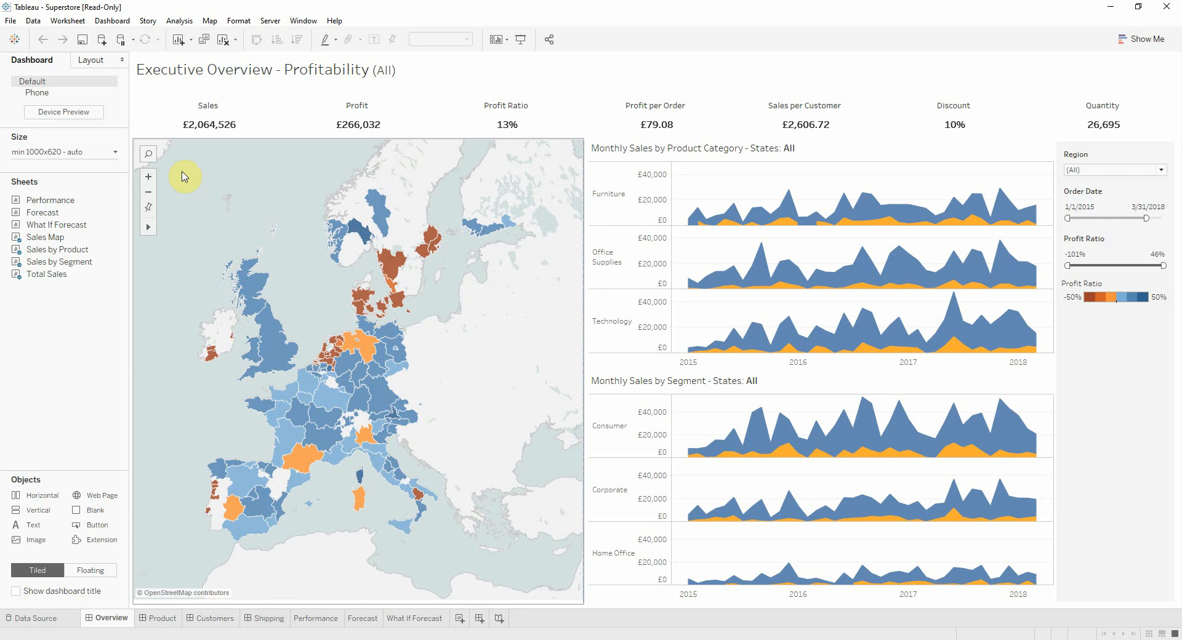
pyautogui.moveTo(162, 179)
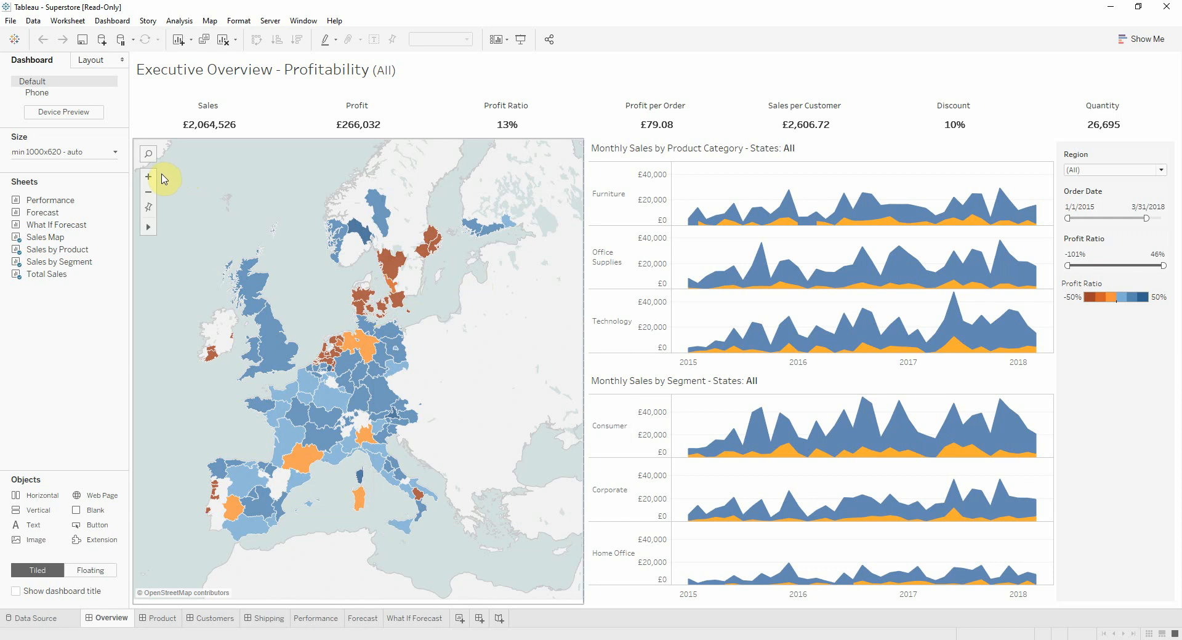
pyautogui.moveTo(196, 202)
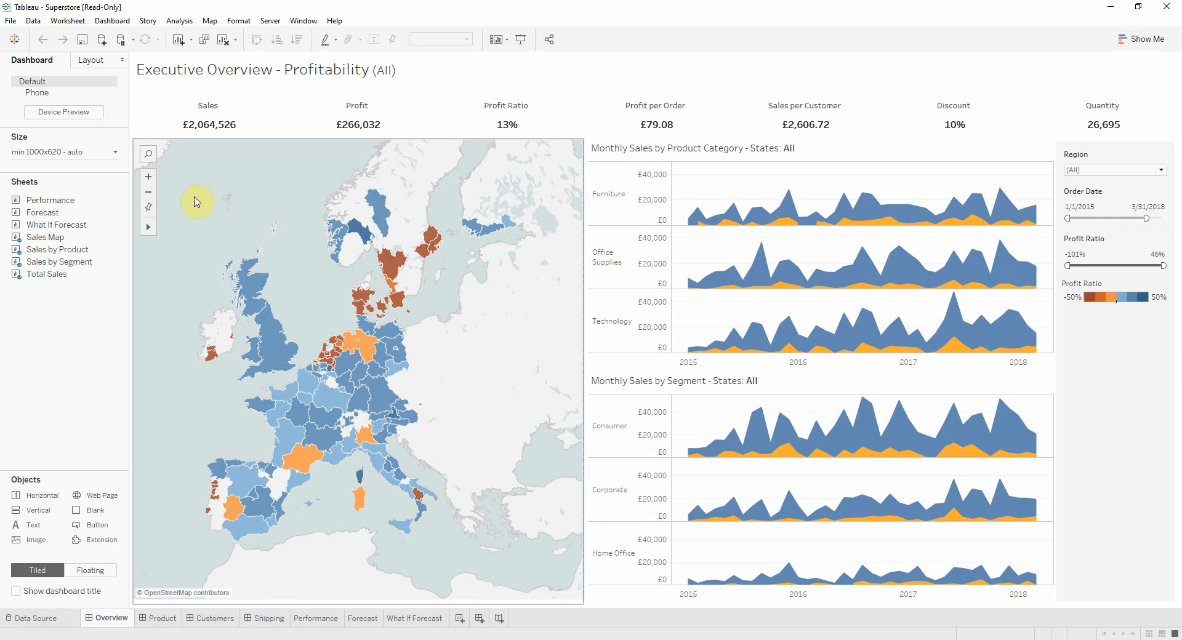
pyautogui.moveTo(203, 206)
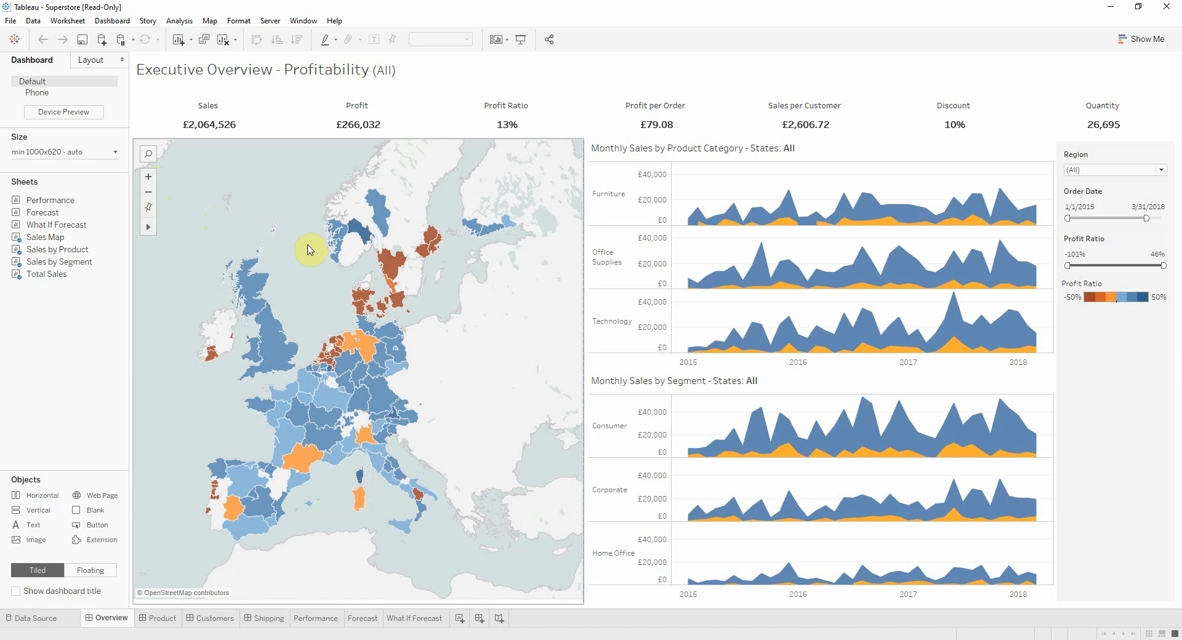
pyautogui.moveTo(313, 277)
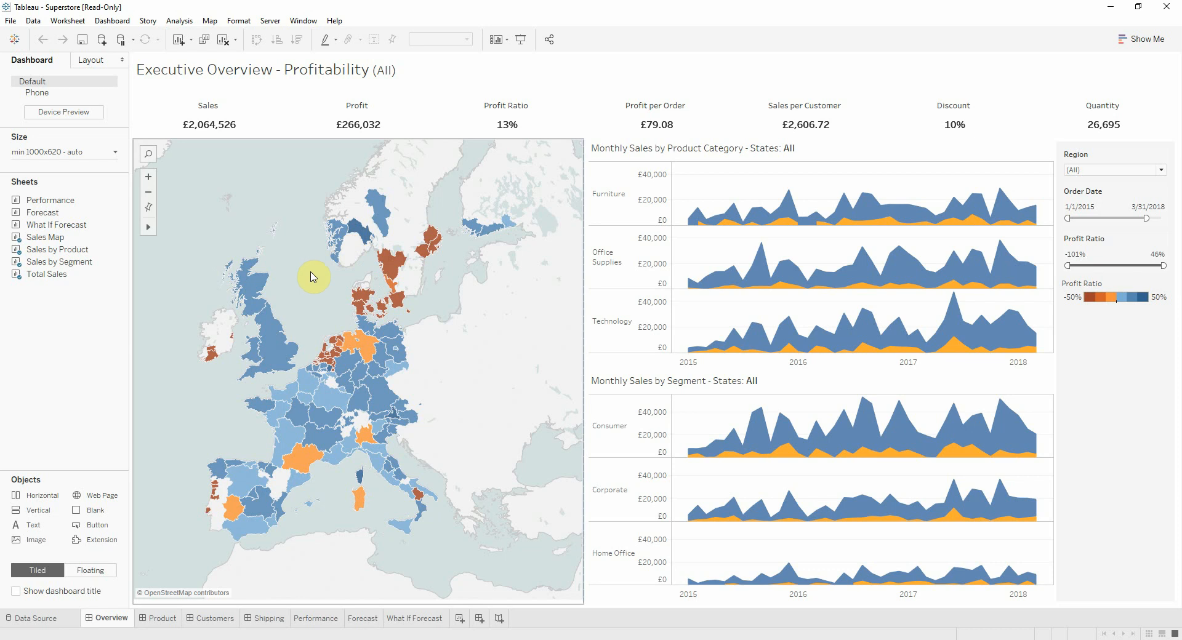
pyautogui.moveTo(307, 284)
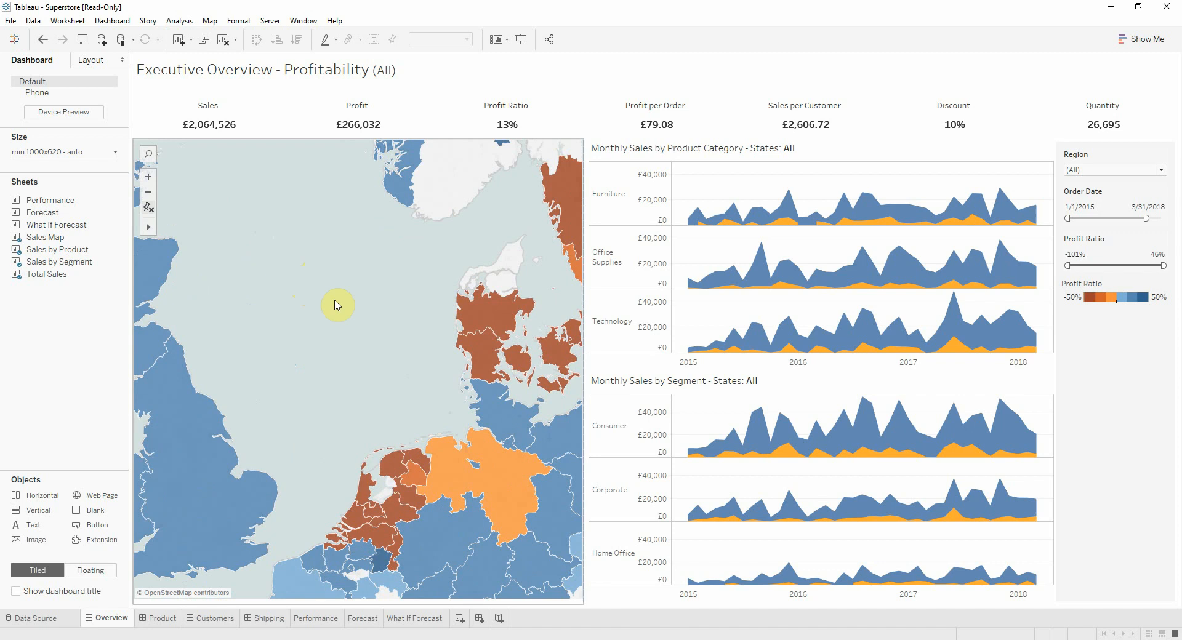
pyautogui.moveTo(429, 400)
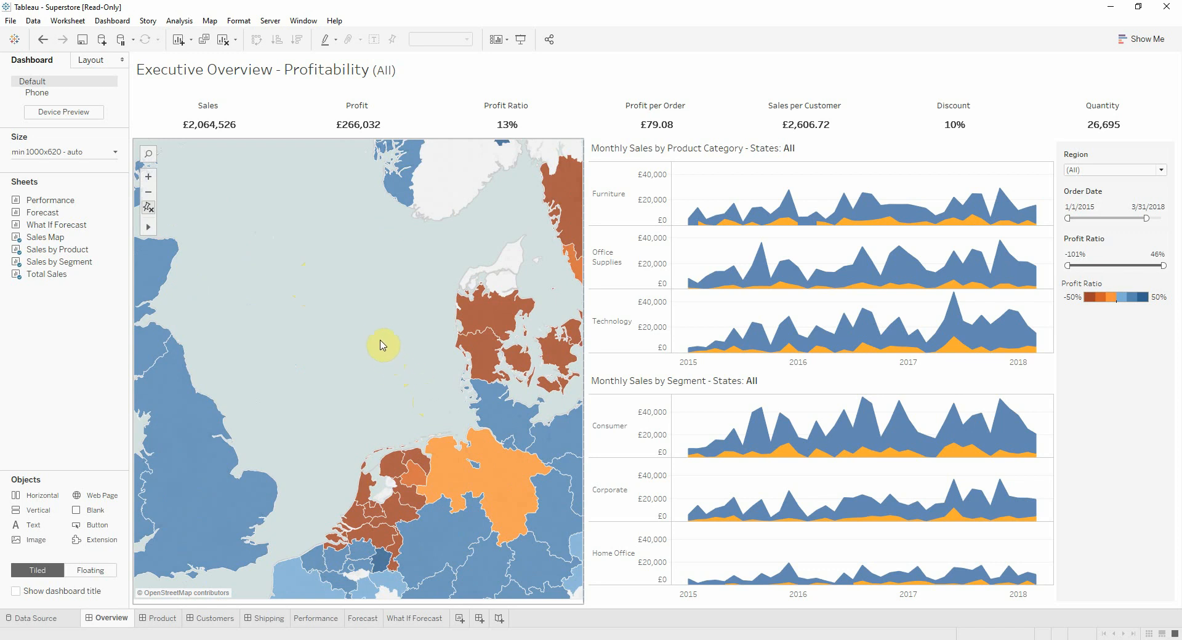
pyautogui.moveTo(182, 226)
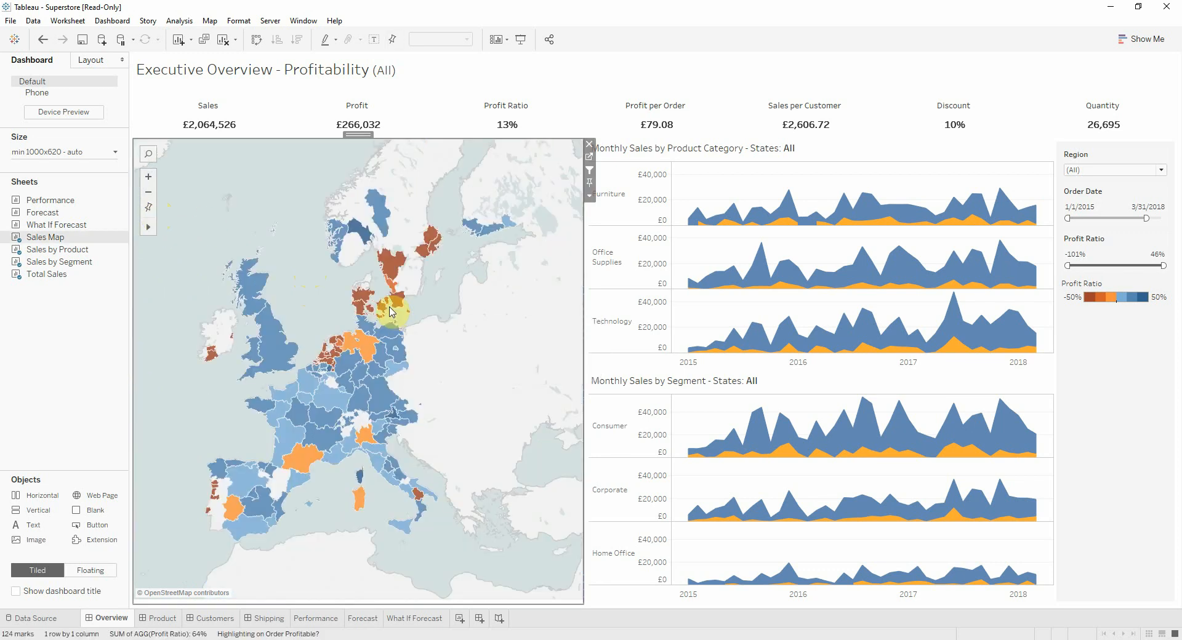
pyautogui.moveTo(308, 303)
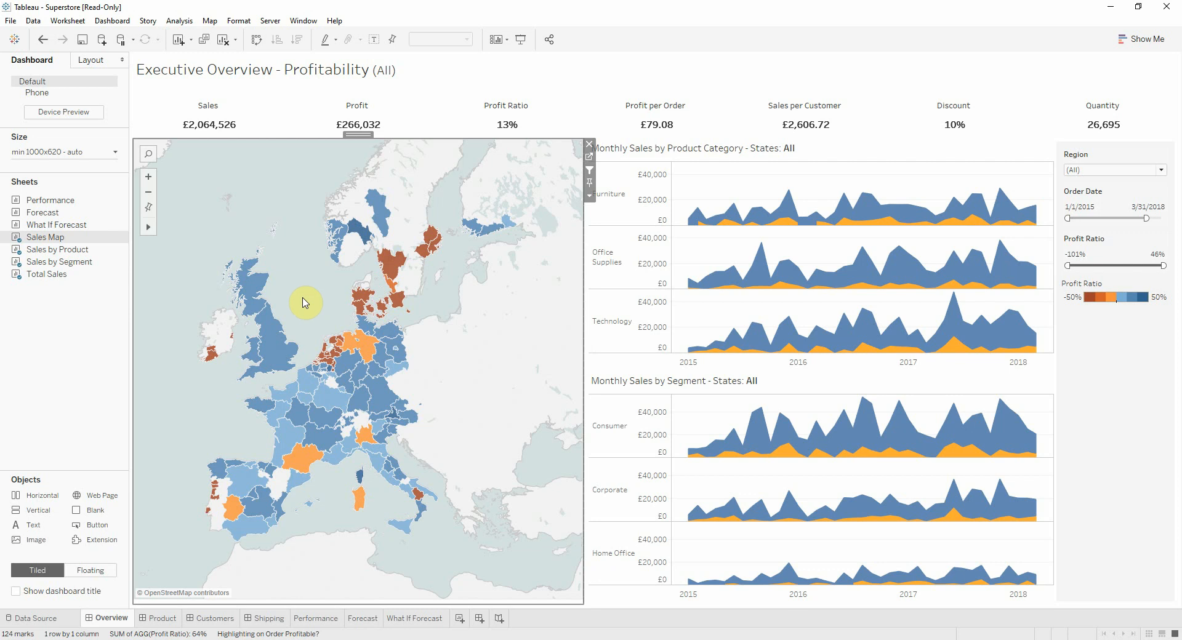
pyautogui.click(209, 21)
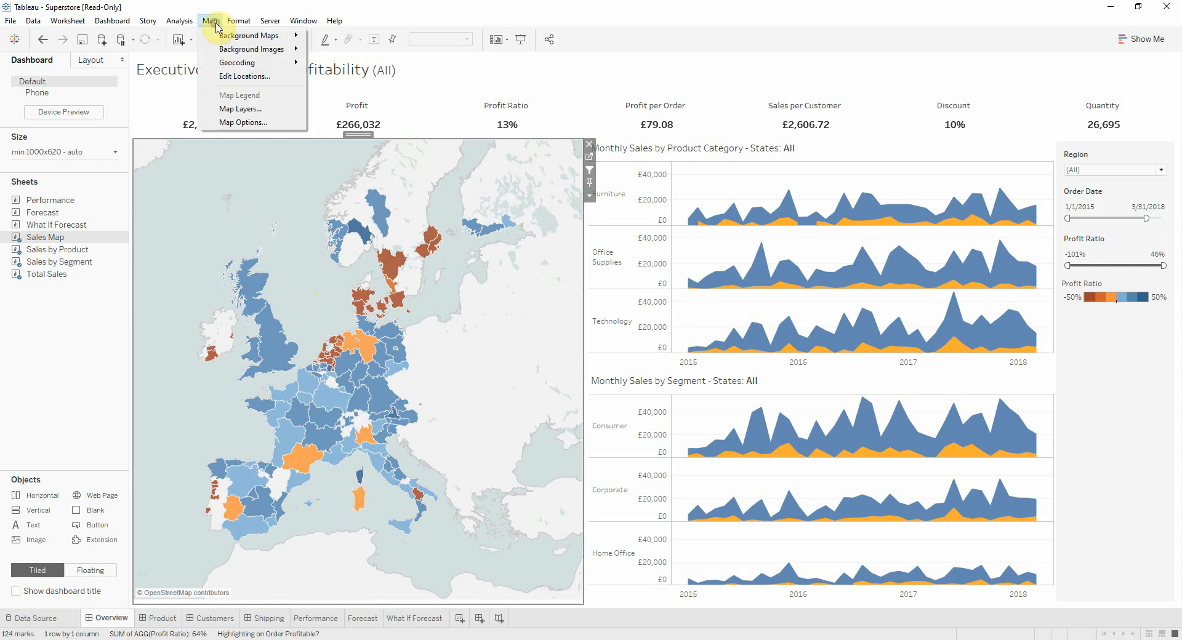
pyautogui.click(243, 121)
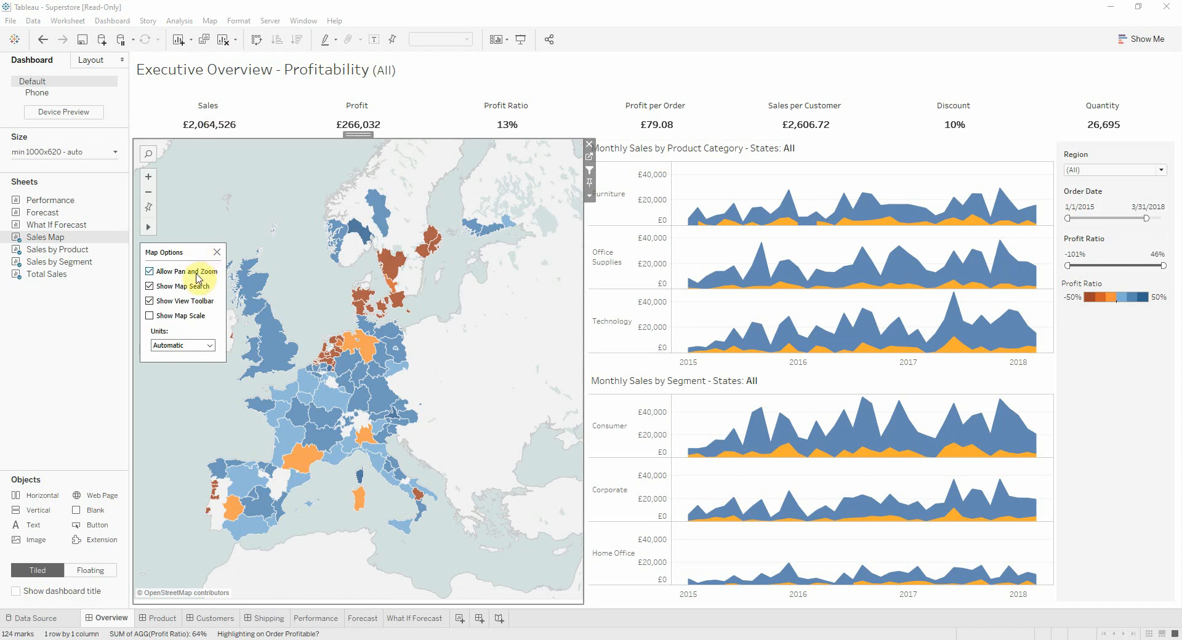
pyautogui.click(149, 271)
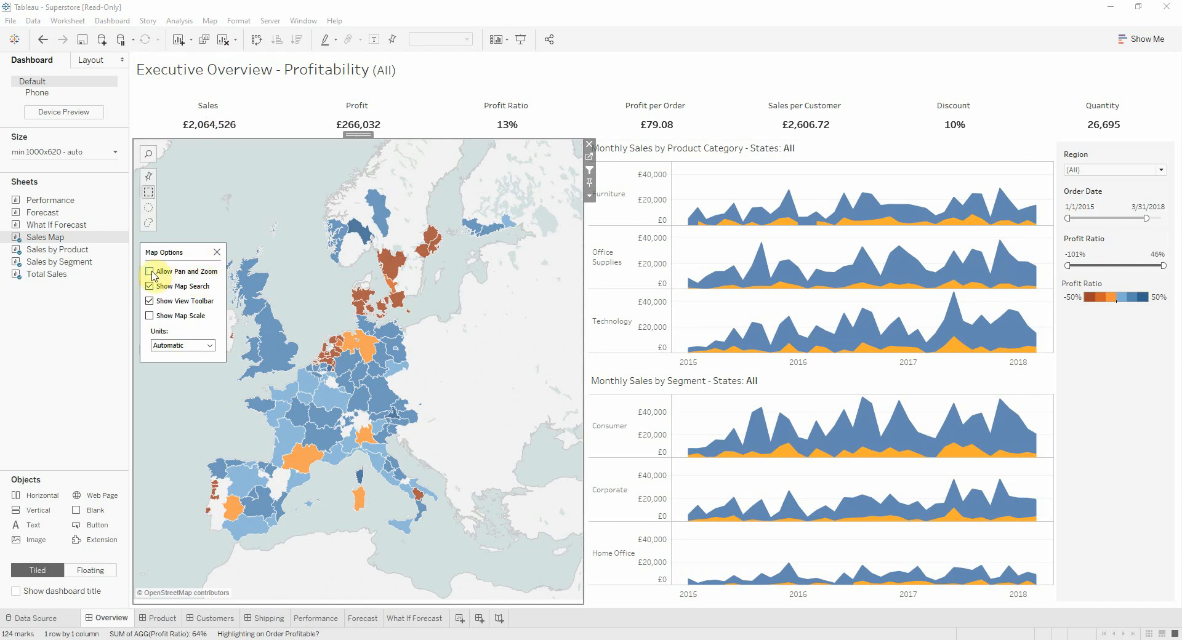
pyautogui.click(149, 271)
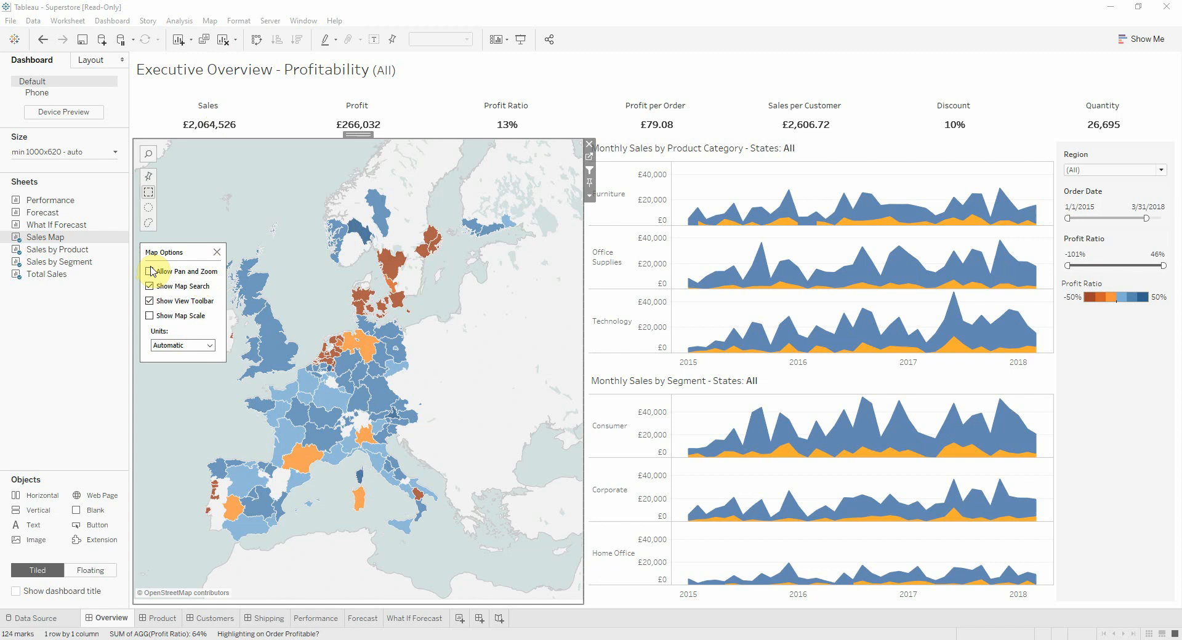
pyautogui.click(149, 271)
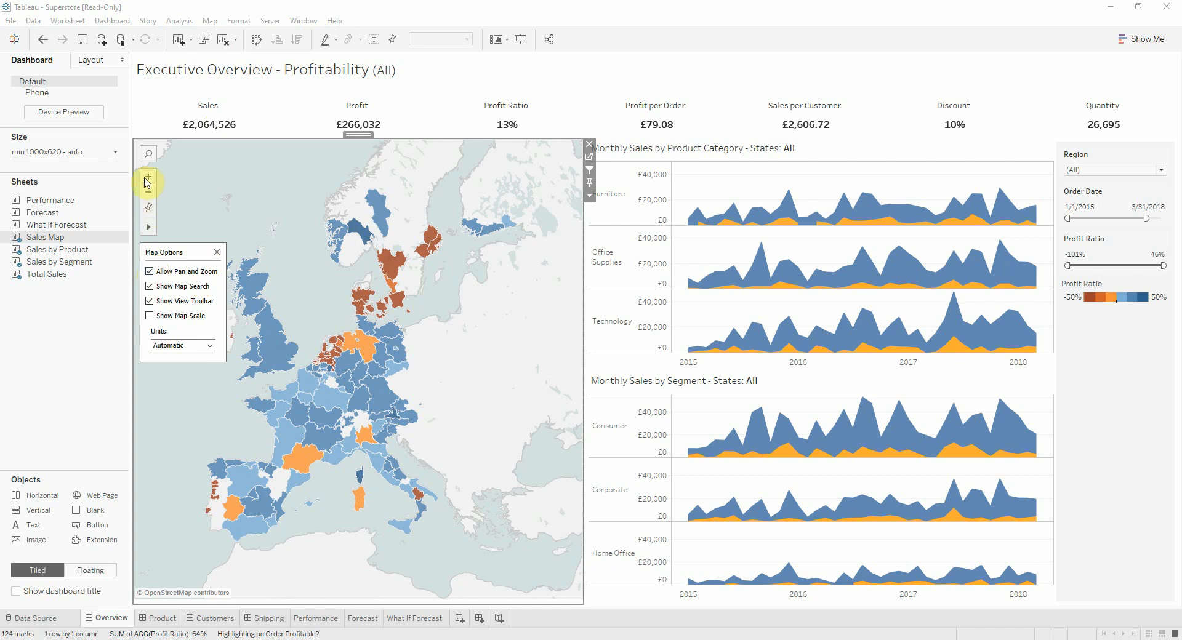
pyautogui.click(149, 271)
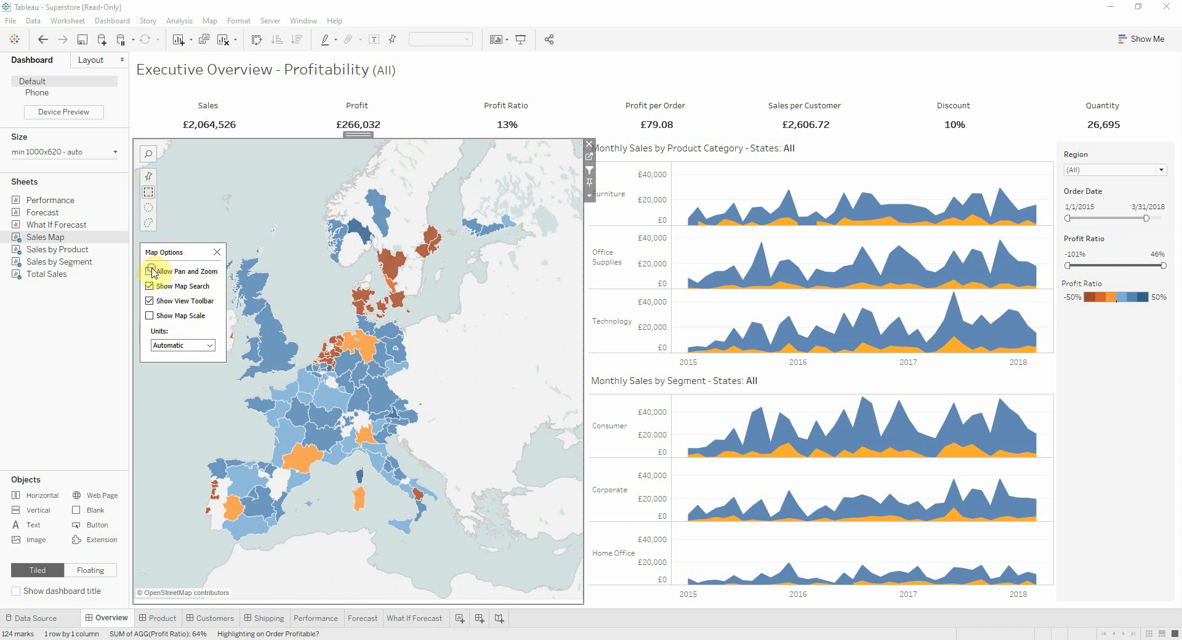
pyautogui.click(149, 270)
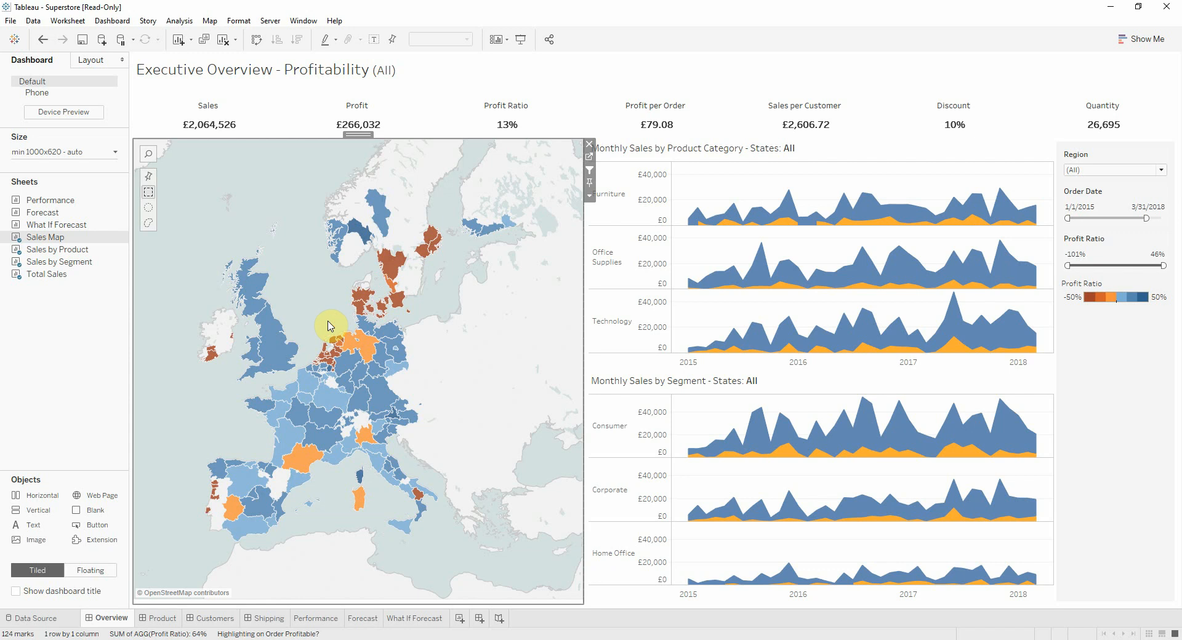
pyautogui.moveTo(330, 313)
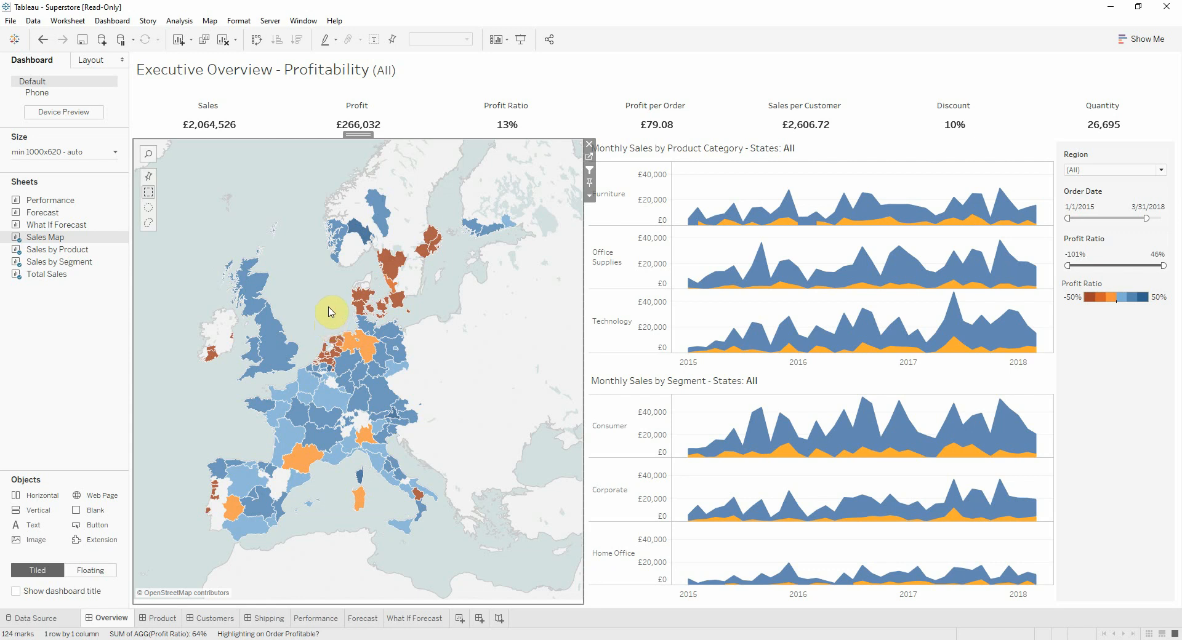
pyautogui.moveTo(325, 309)
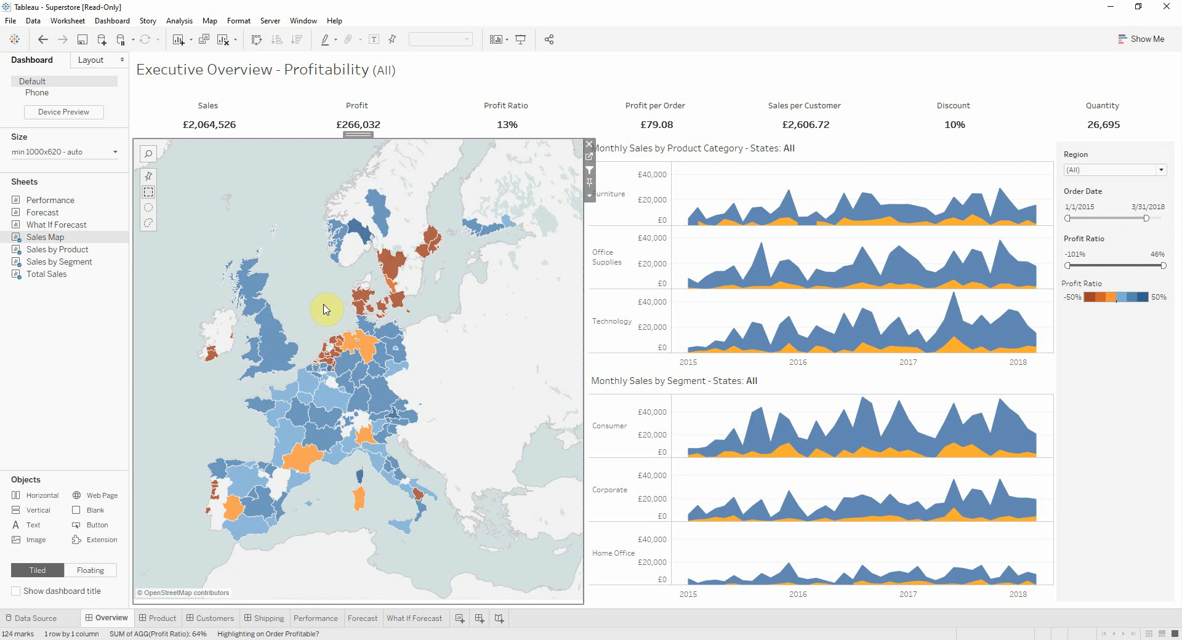
pyautogui.moveTo(338, 293)
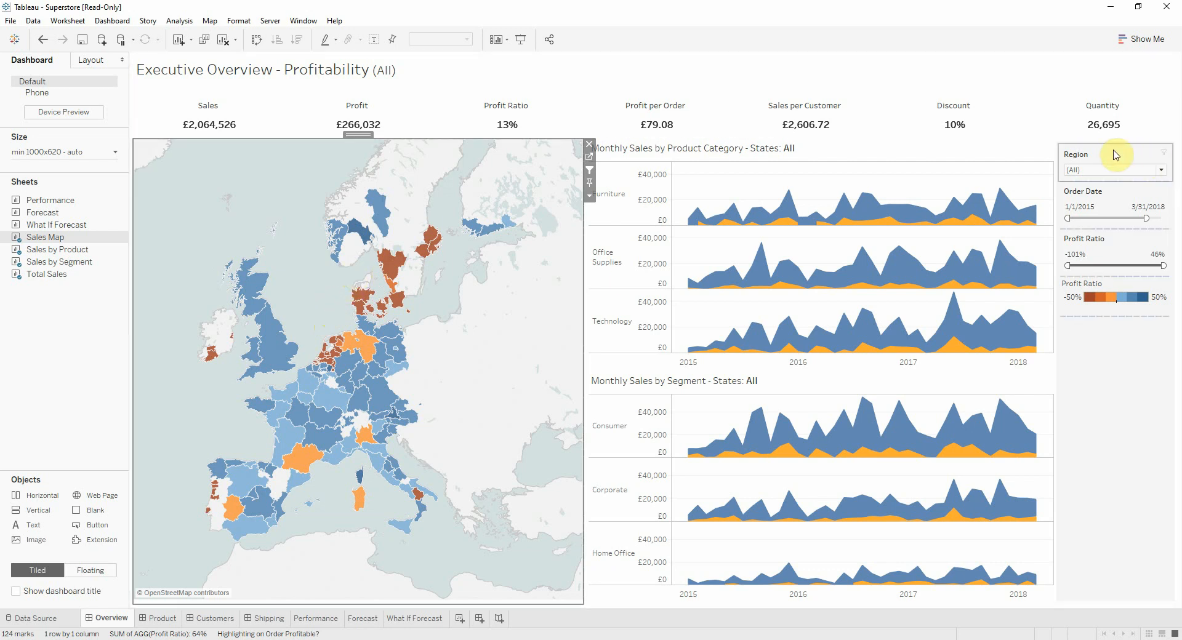
# - Cycle the Region filter through North, South, All, Central and back to choose which region shows
pyautogui.click(1163, 154)
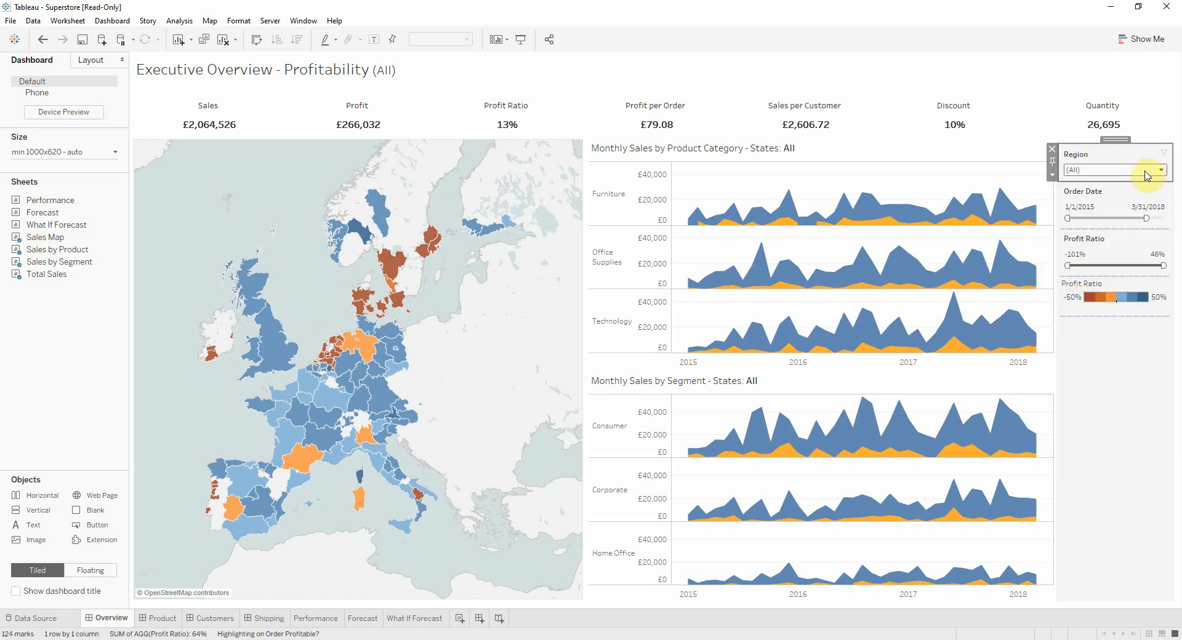
pyautogui.click(1159, 170)
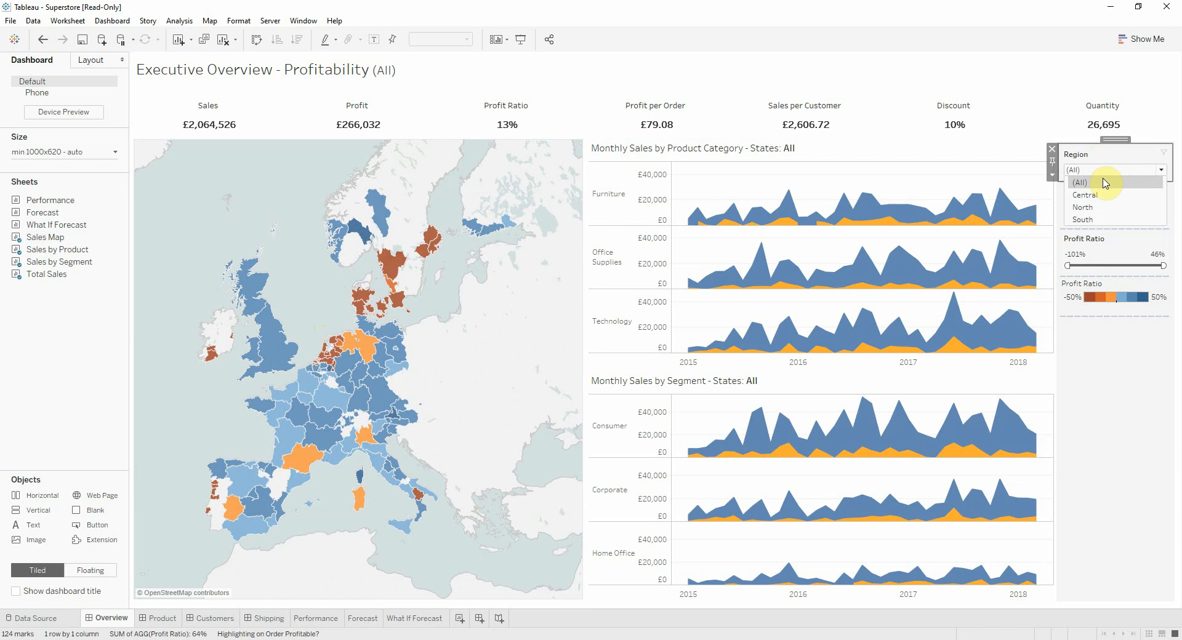
pyautogui.click(1083, 194)
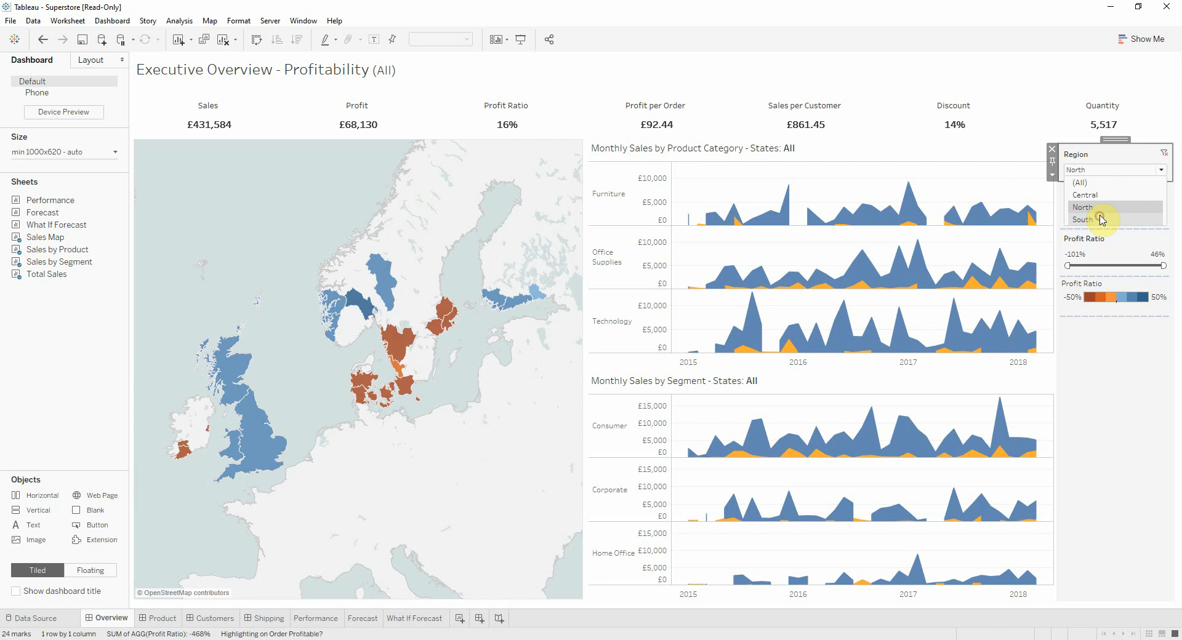
pyautogui.click(1084, 219)
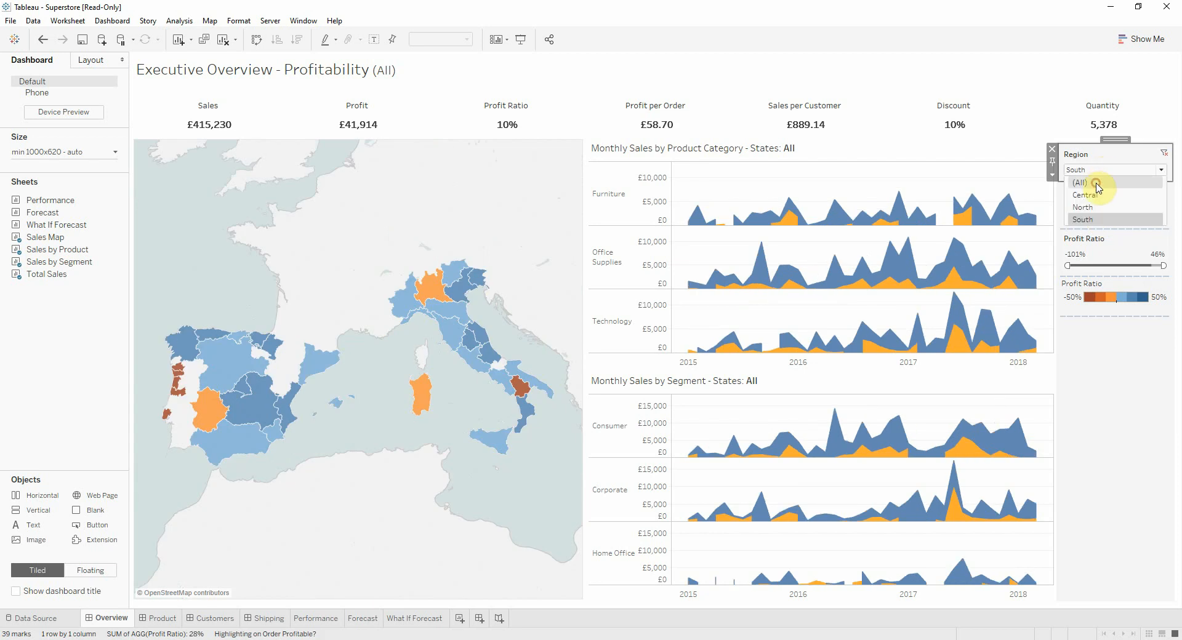
pyautogui.click(1078, 182)
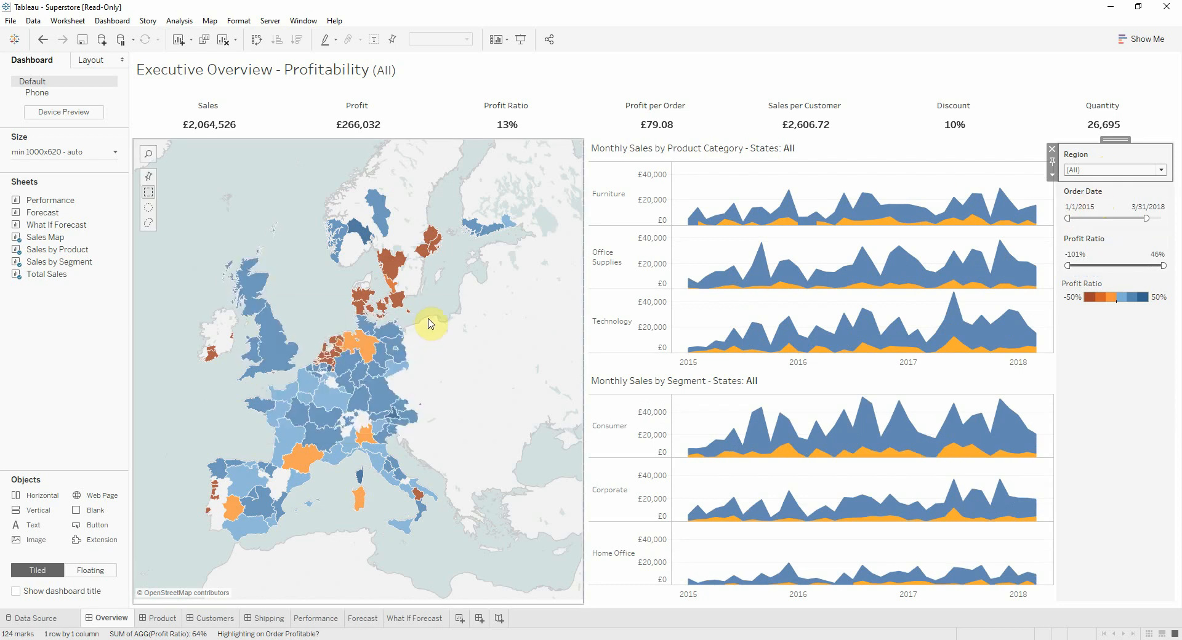
pyautogui.moveTo(435, 324)
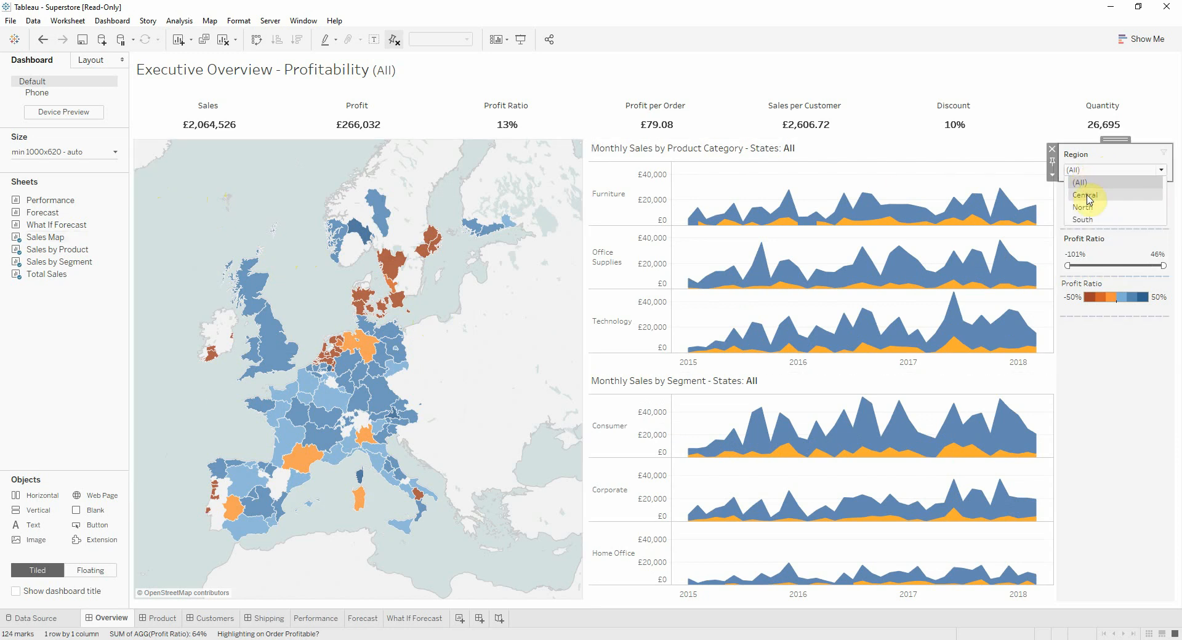
pyautogui.click(1086, 196)
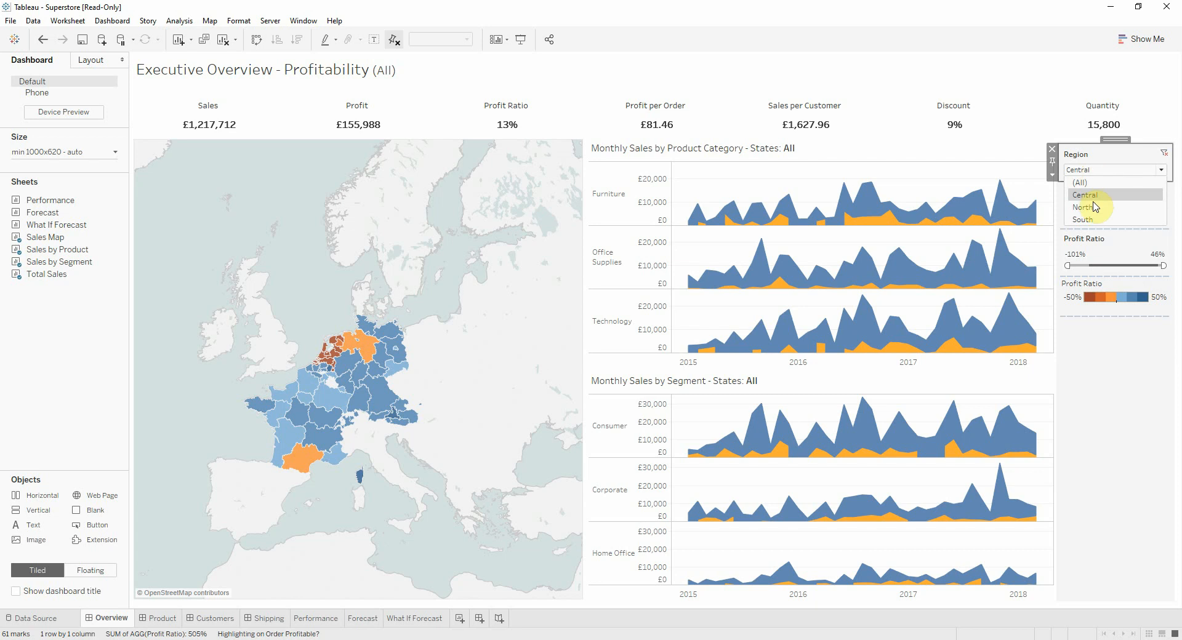
pyautogui.click(1083, 207)
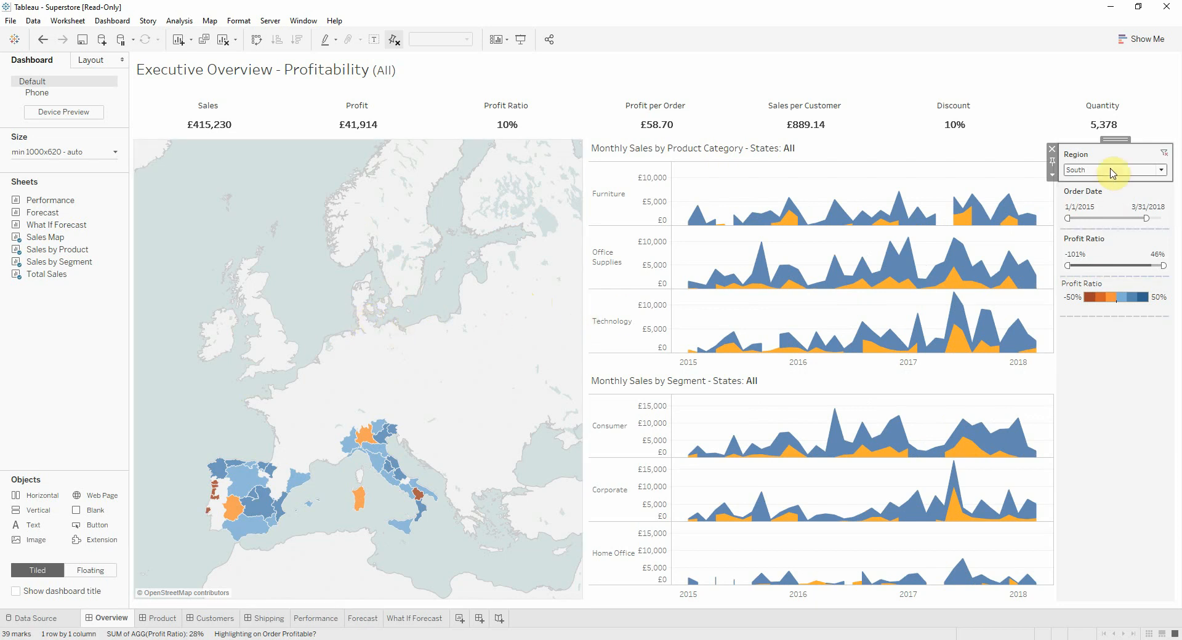
pyautogui.click(1114, 170)
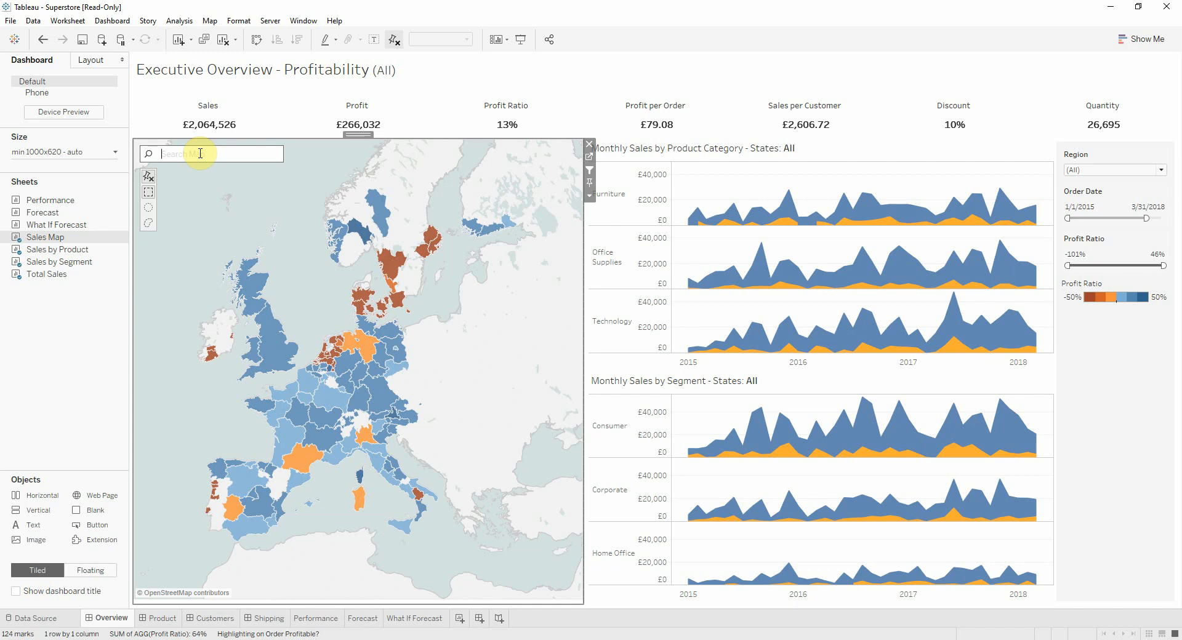
# - Use map search to jump to Île-de-France, France, then search 'Belg' for Belgium
pyautogui.write('ile')
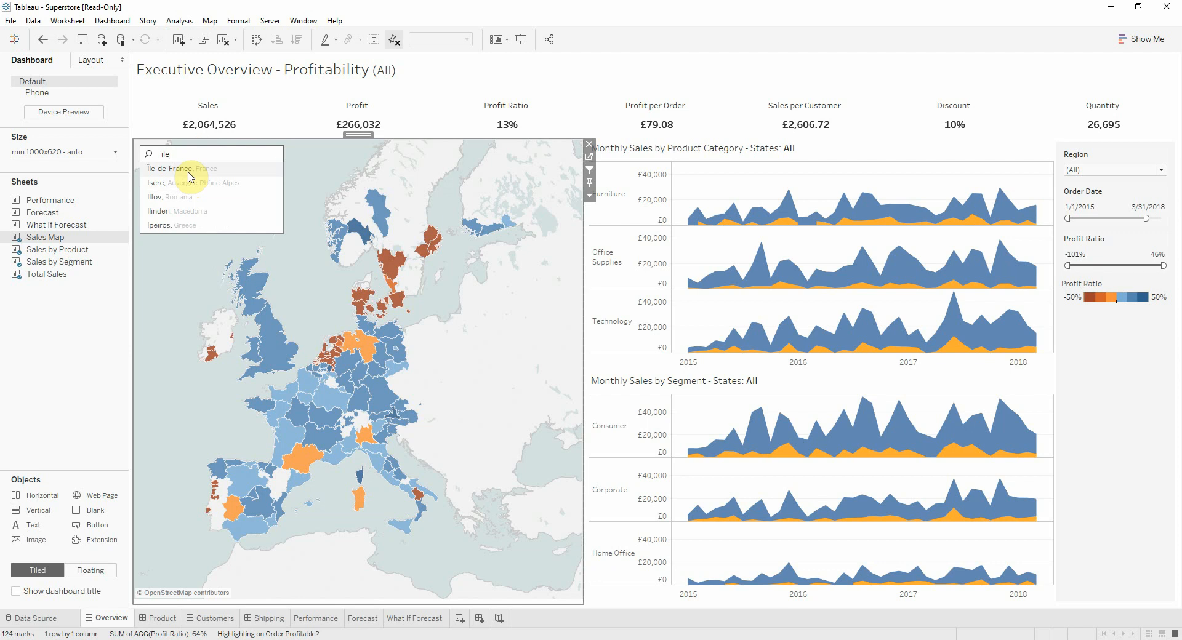
pyautogui.click(179, 168)
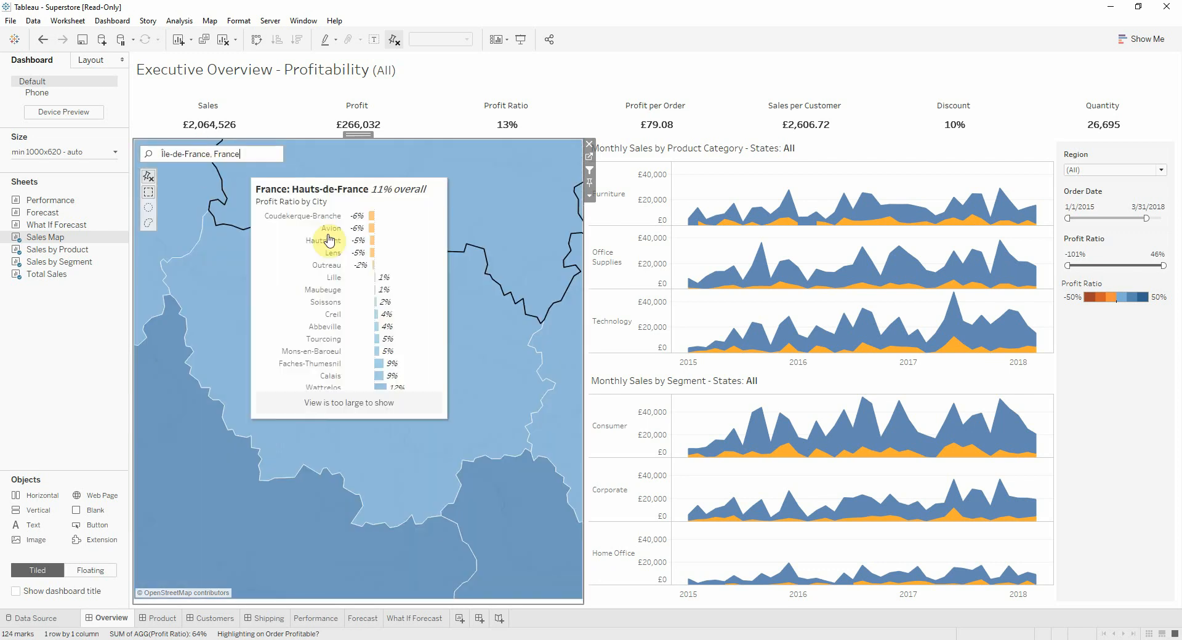
pyautogui.moveTo(362, 350)
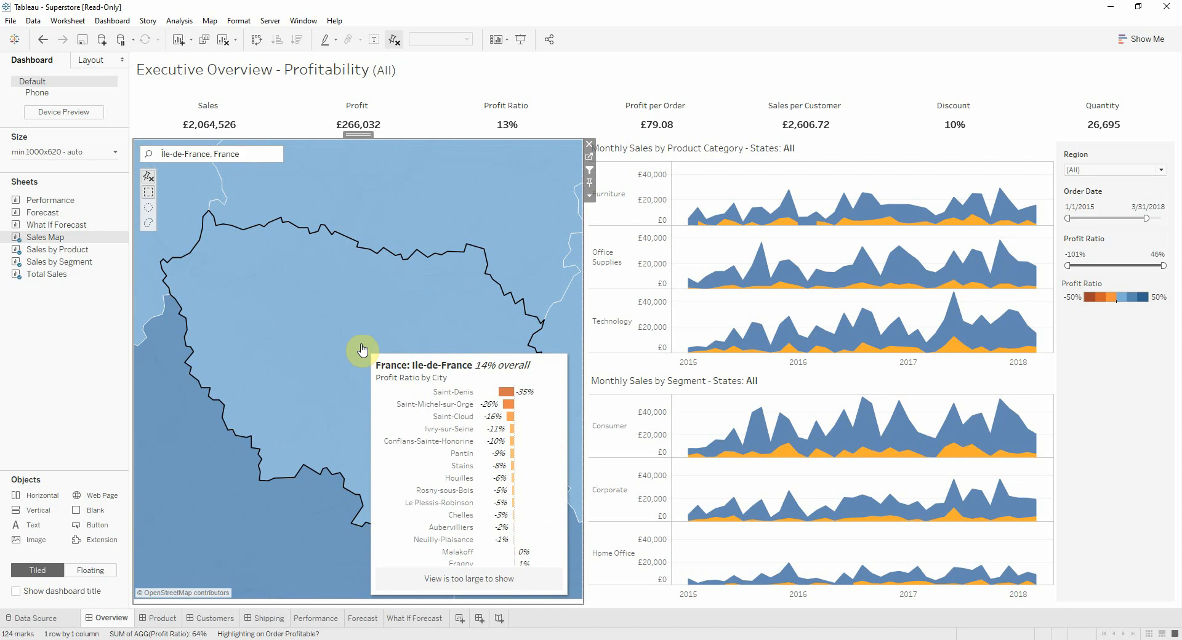
pyautogui.moveTo(288, 160)
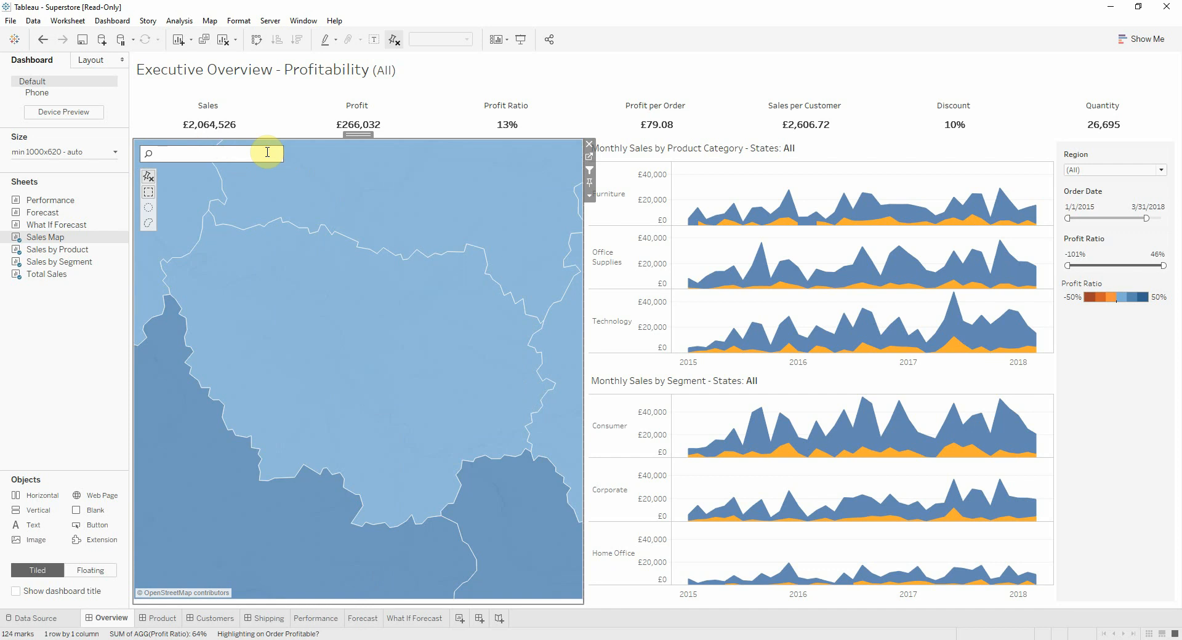
pyautogui.write('Belgium')
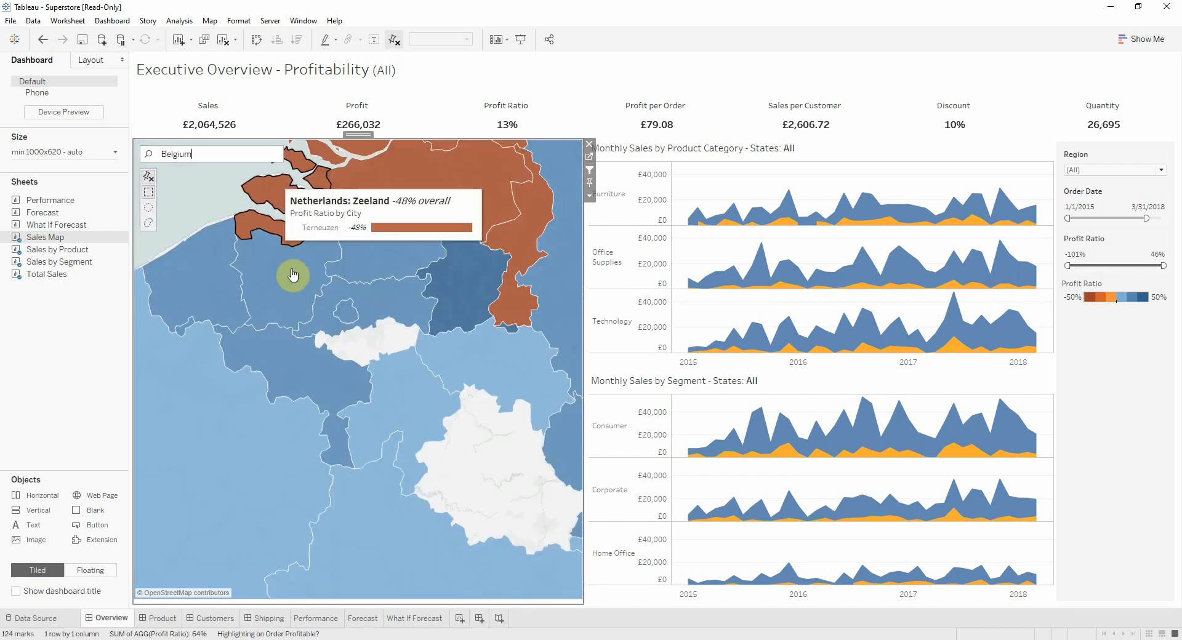
pyautogui.moveTo(279, 313)
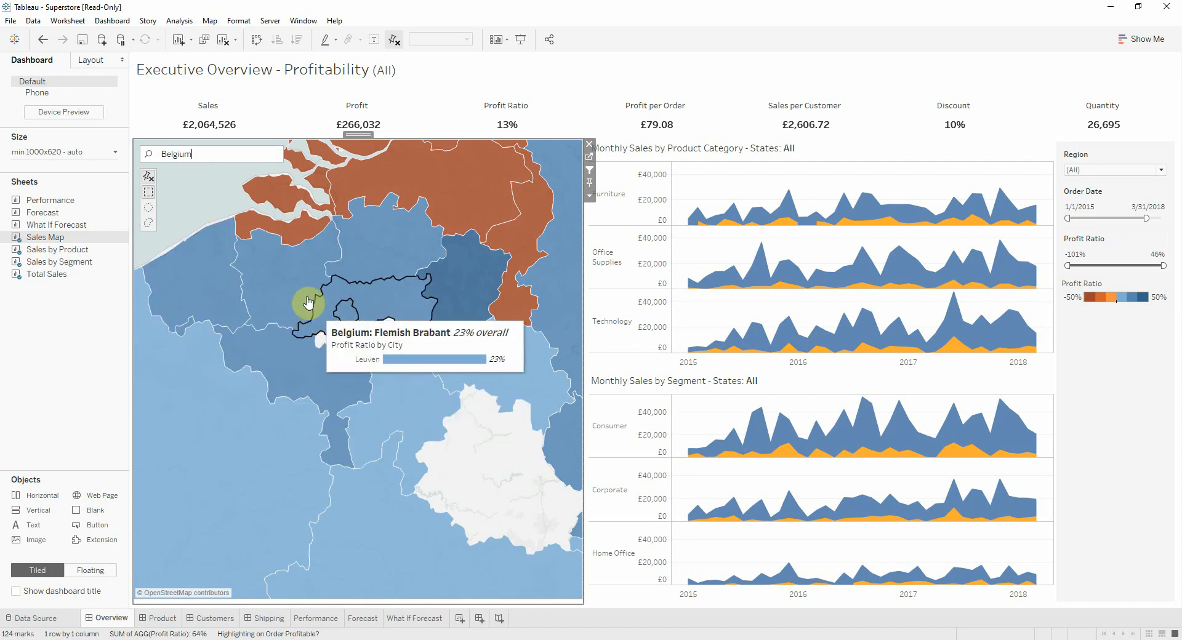
pyautogui.moveTo(460, 294)
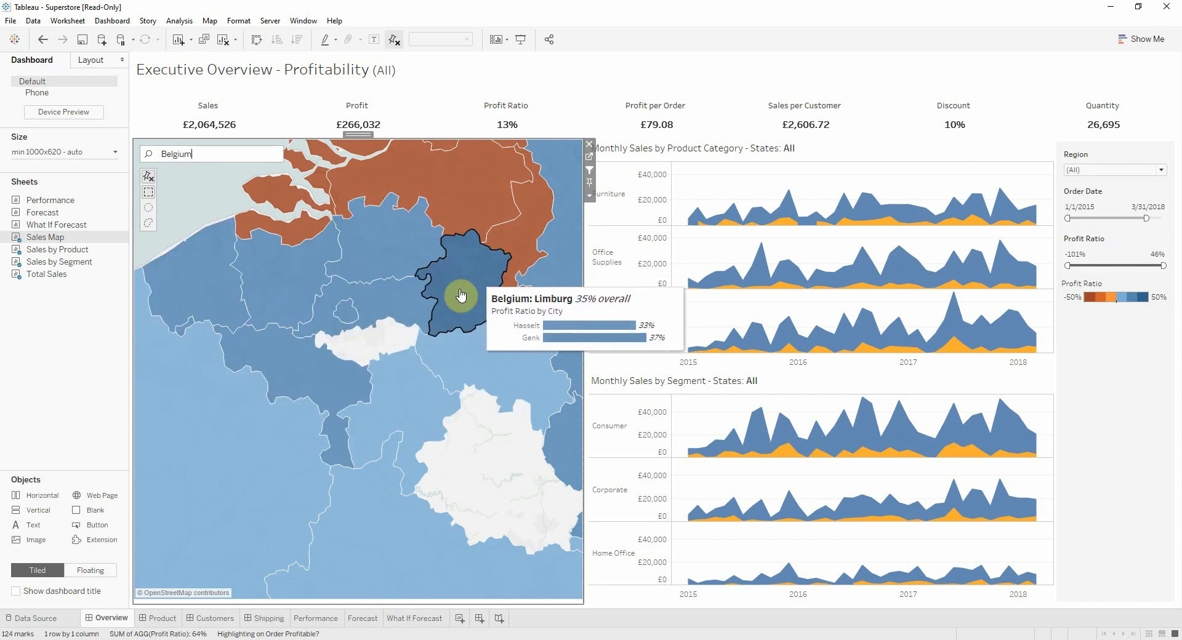
pyautogui.moveTo(337, 379)
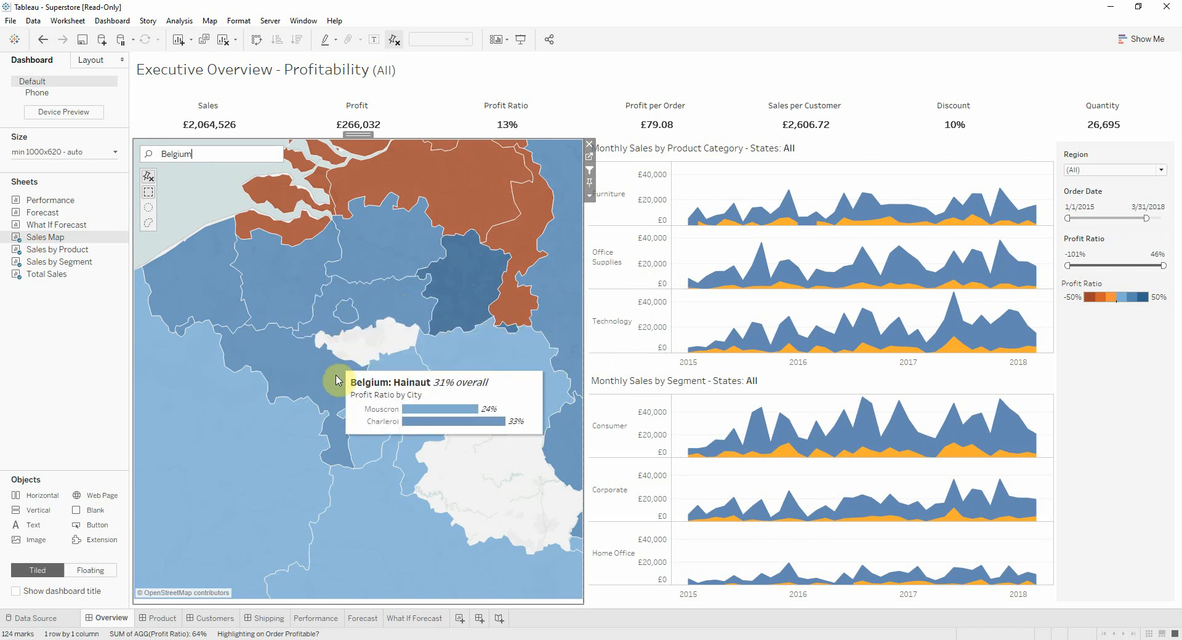
pyautogui.moveTo(186, 250)
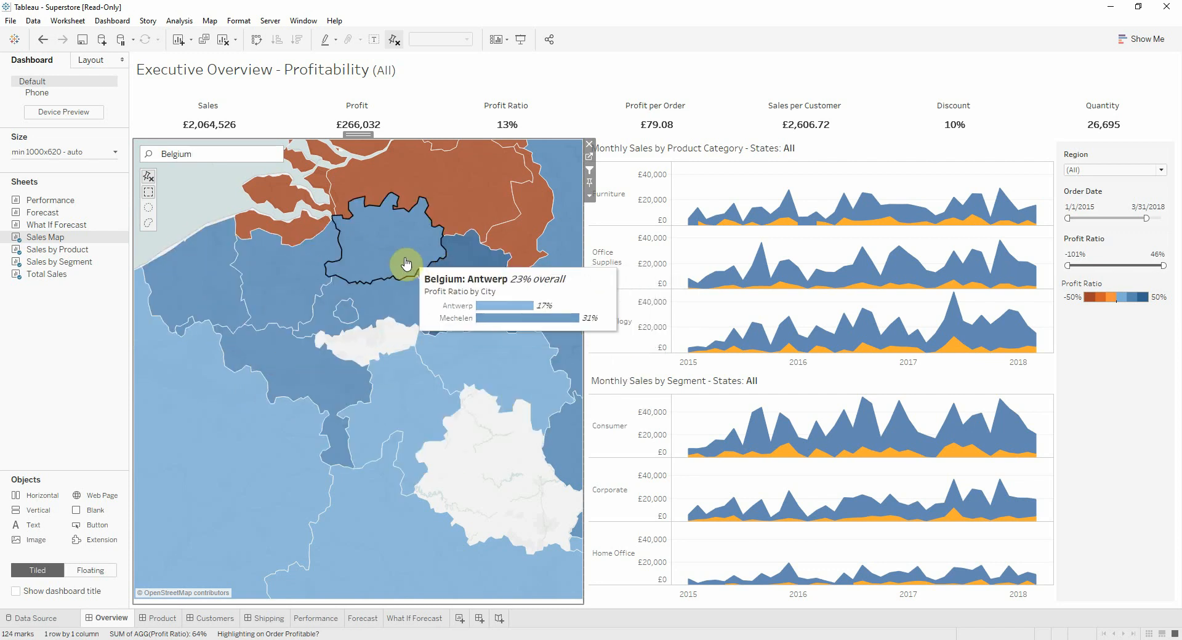
pyautogui.moveTo(323, 292)
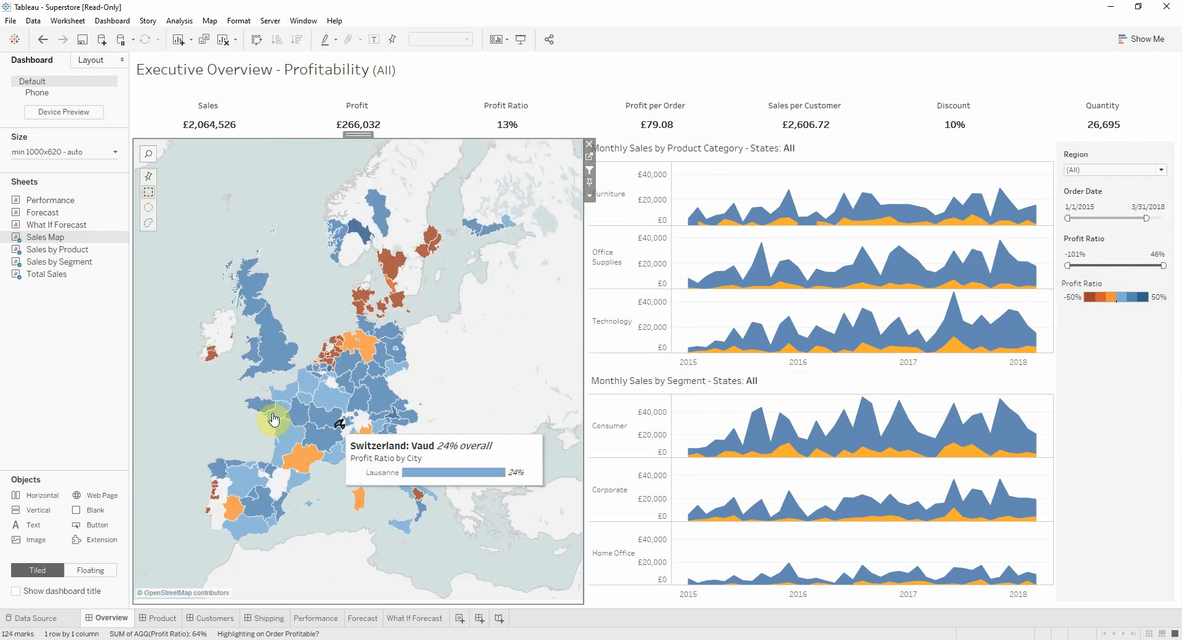
pyautogui.moveTo(148, 157)
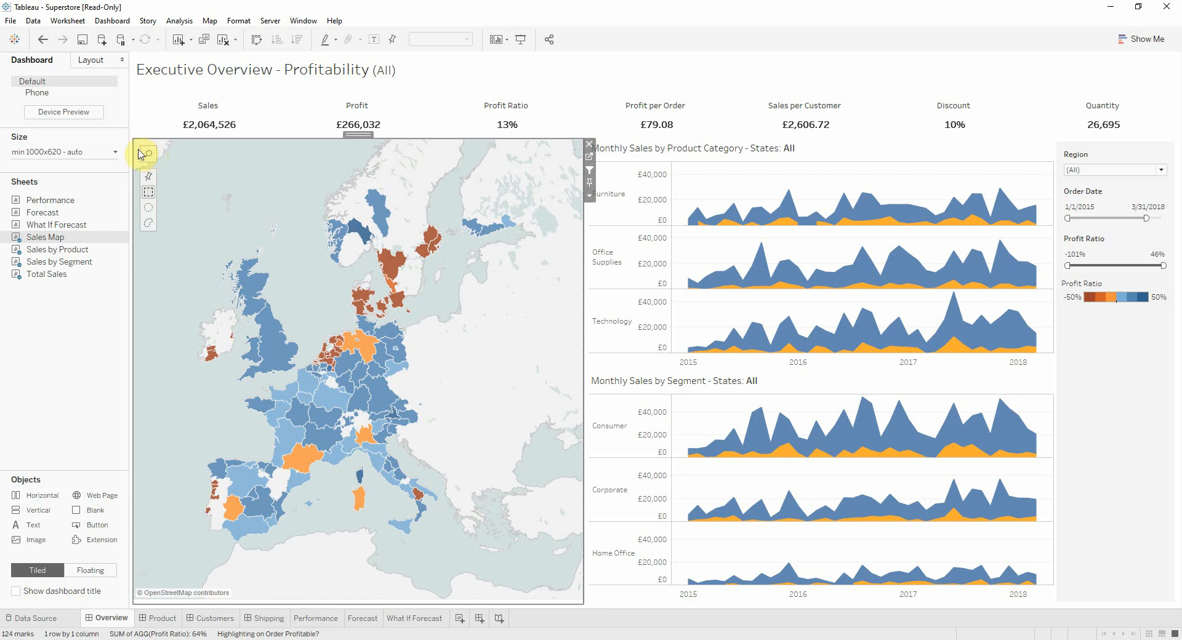
pyautogui.moveTo(192, 183)
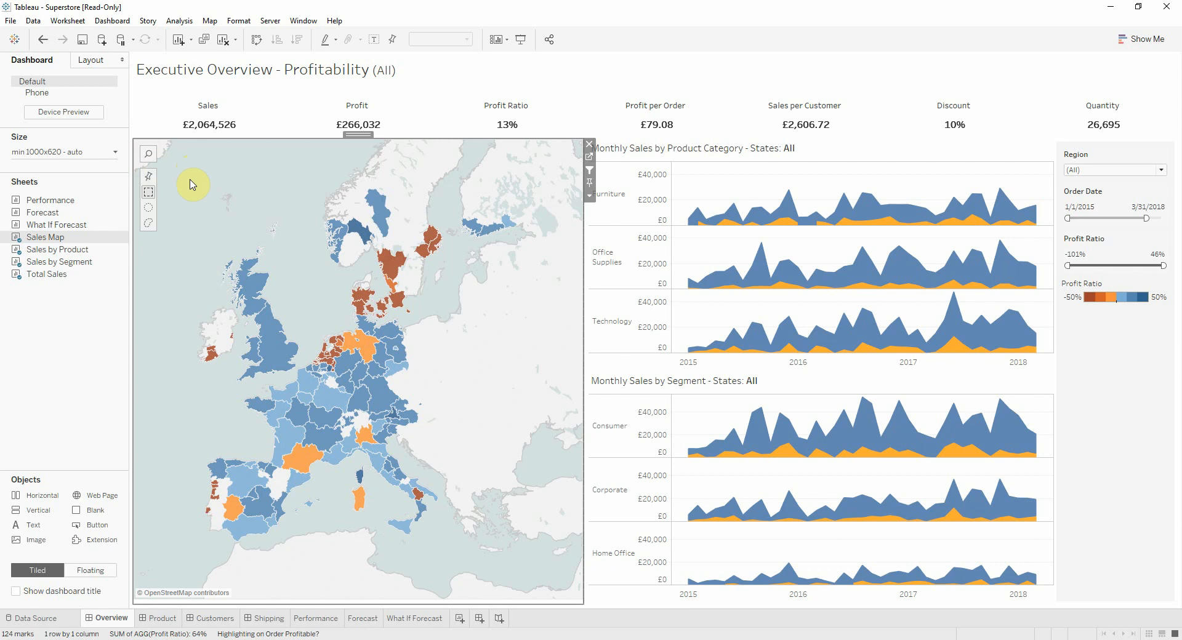
pyautogui.moveTo(185, 201)
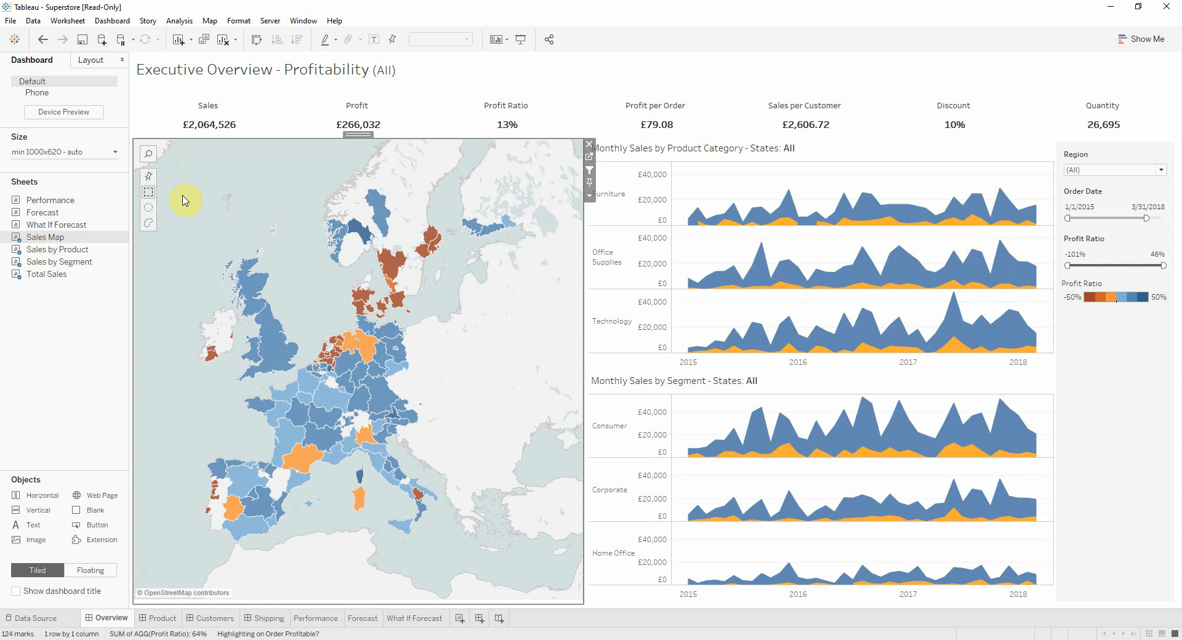
pyautogui.moveTo(196, 239)
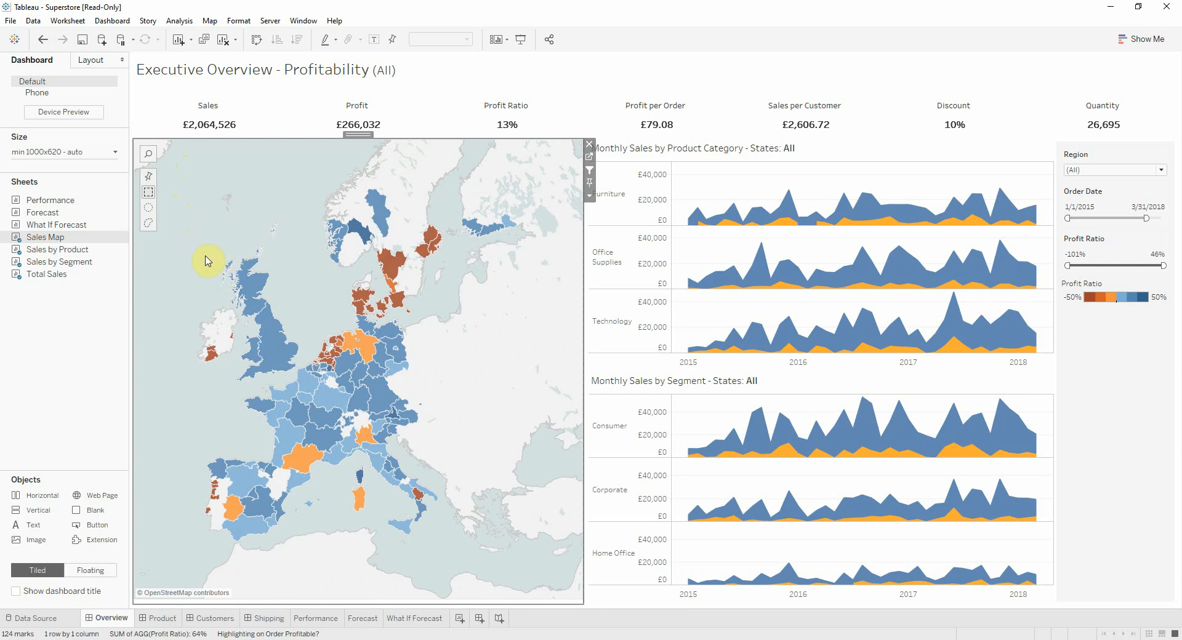
pyautogui.moveTo(190, 232)
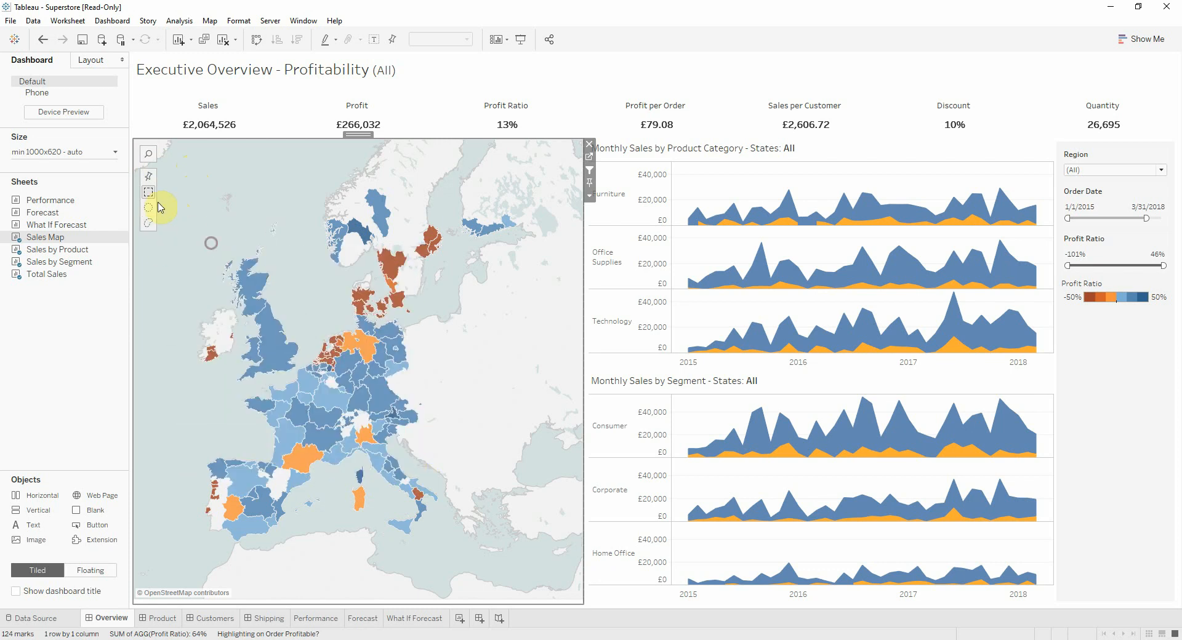
pyautogui.moveTo(149, 193)
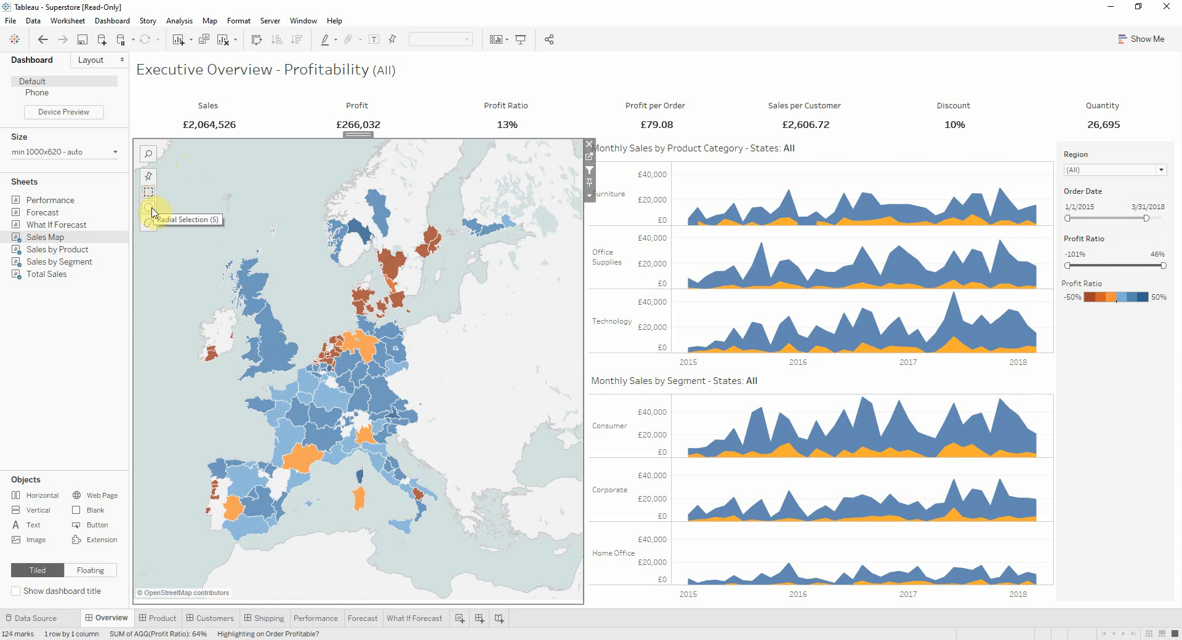
pyautogui.moveTo(196, 264)
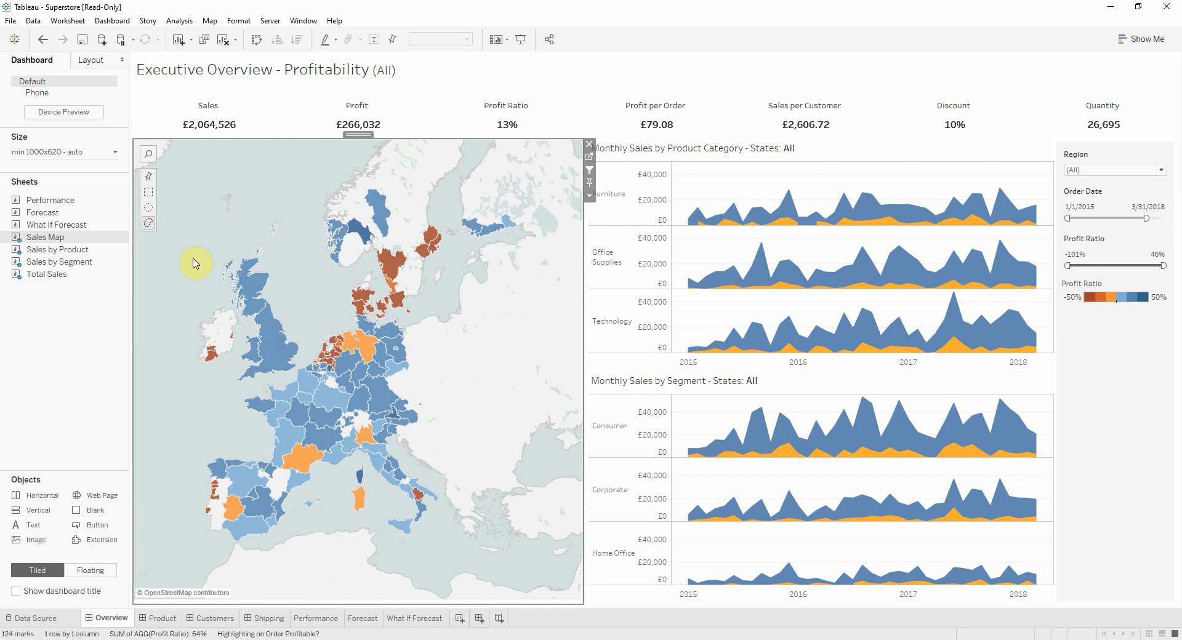
pyautogui.moveTo(195, 264); pyautogui.dragTo(343, 589)
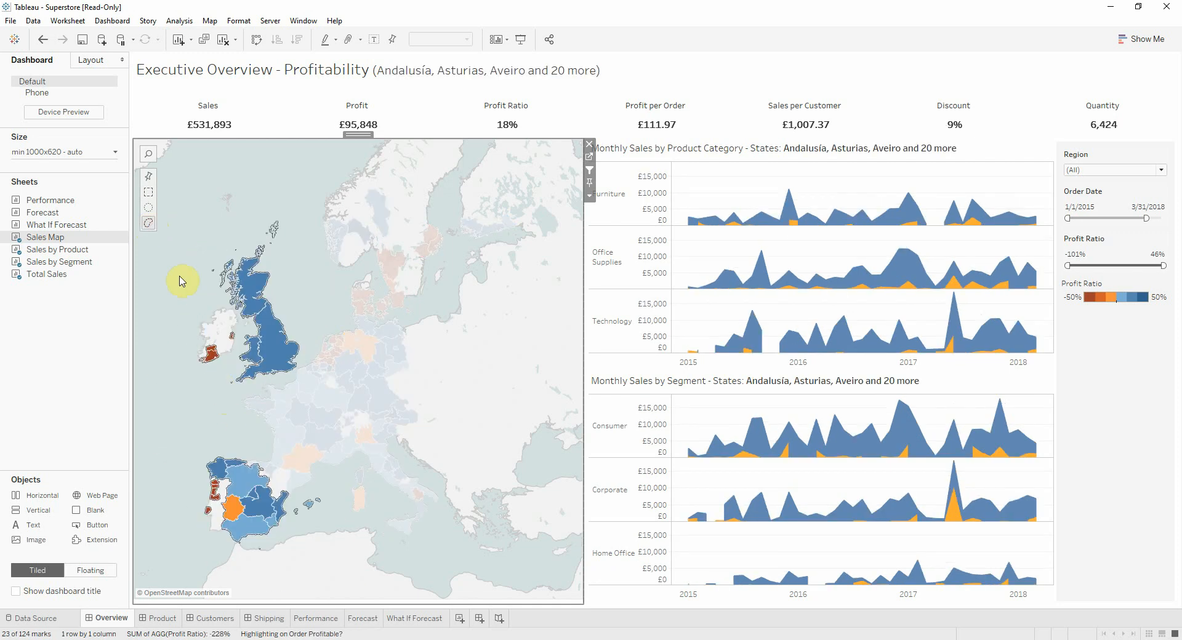
pyautogui.click(147, 181)
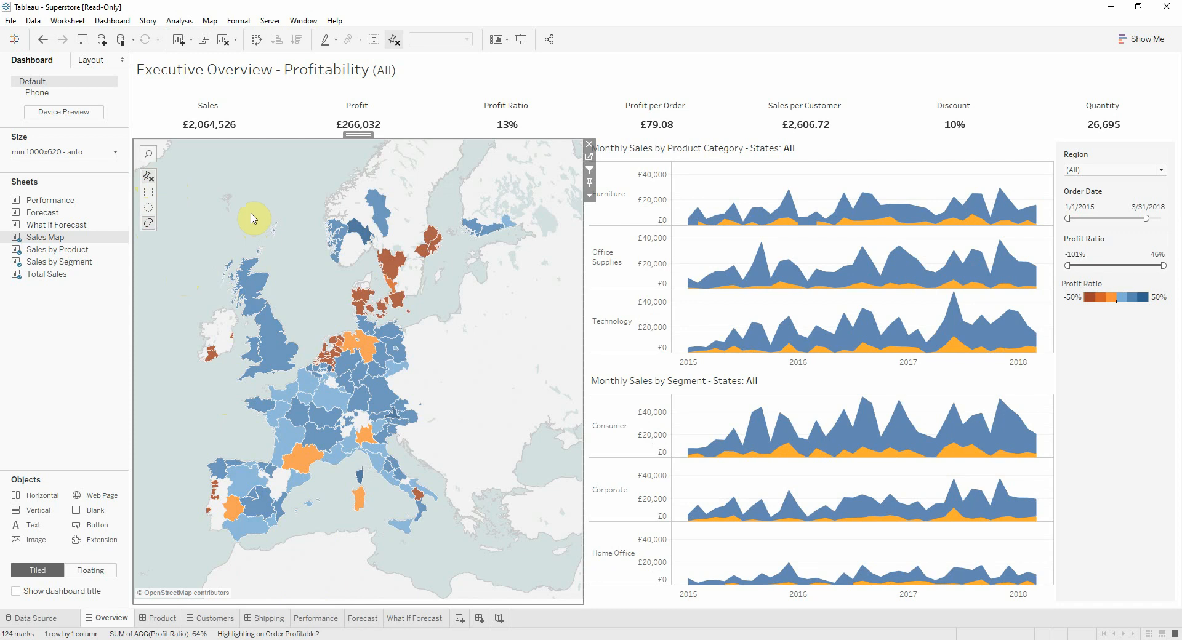
pyautogui.moveTo(236, 217)
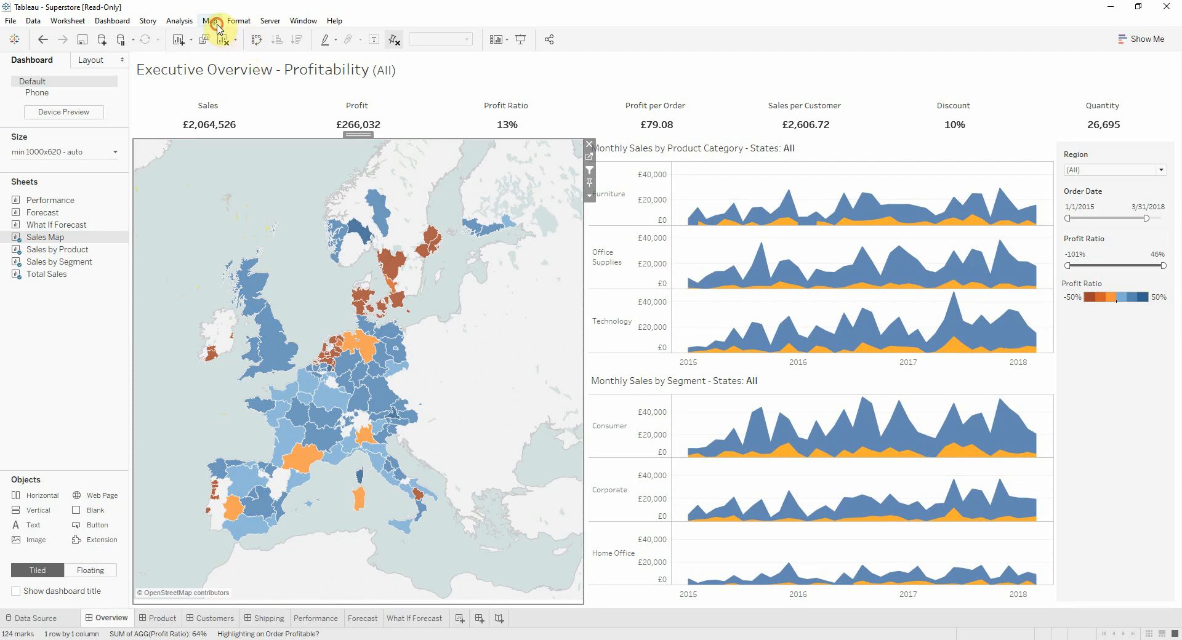
# - In Map Options toggle Show View Toolbar off and on, then enable Show Map Scale
pyautogui.click(209, 21)
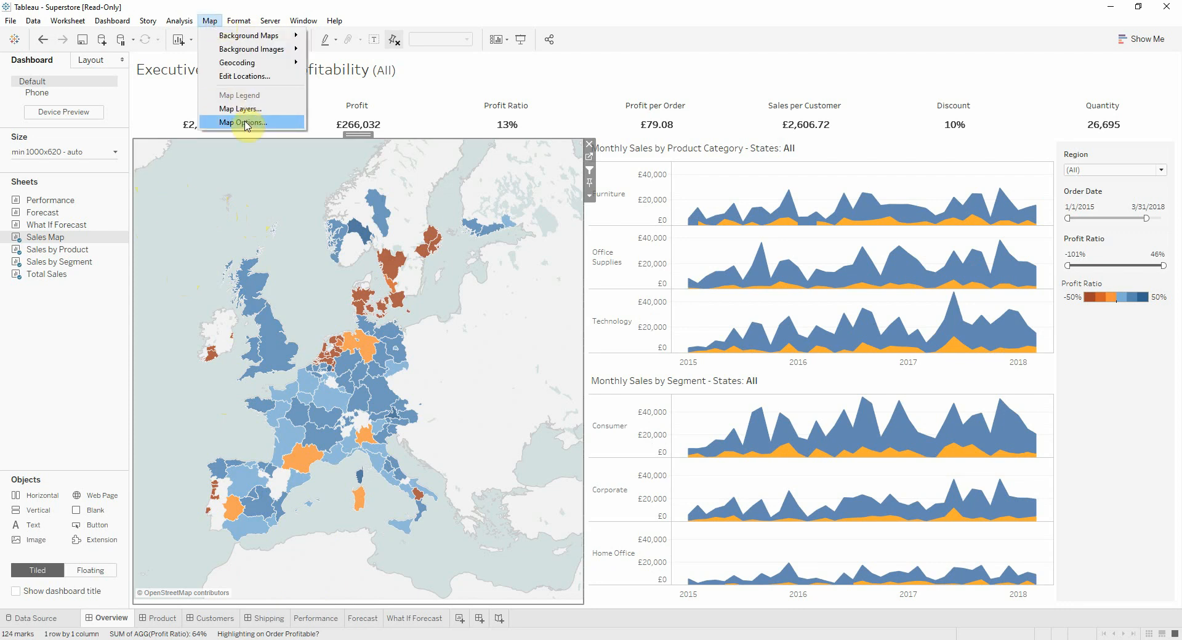
pyautogui.click(238, 123)
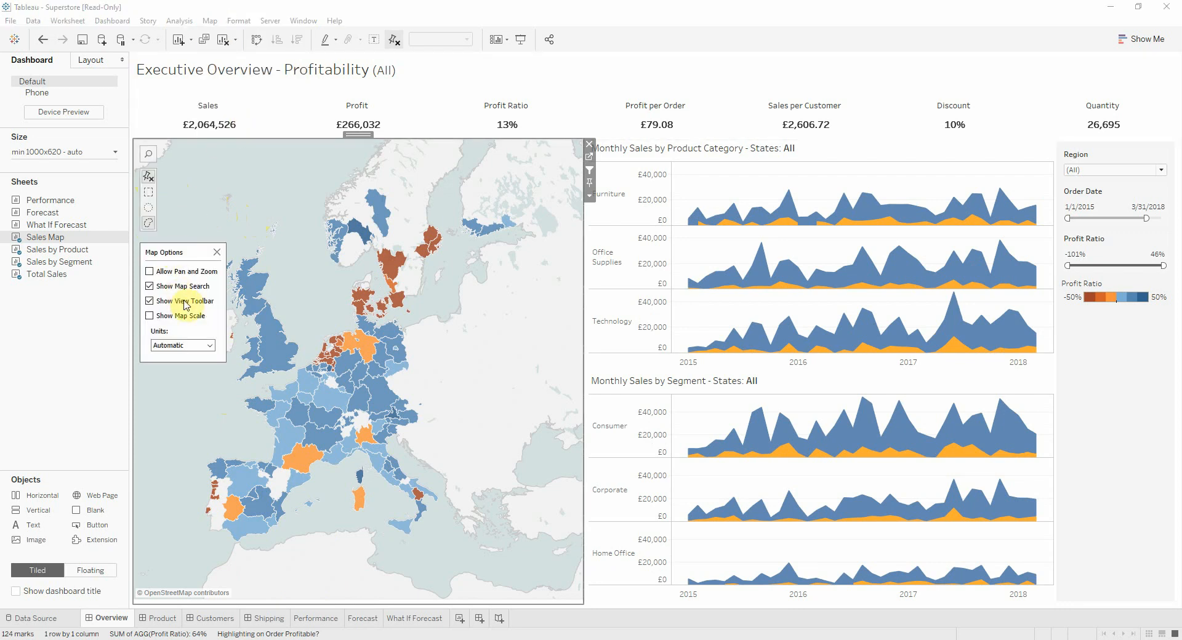
pyautogui.click(150, 301)
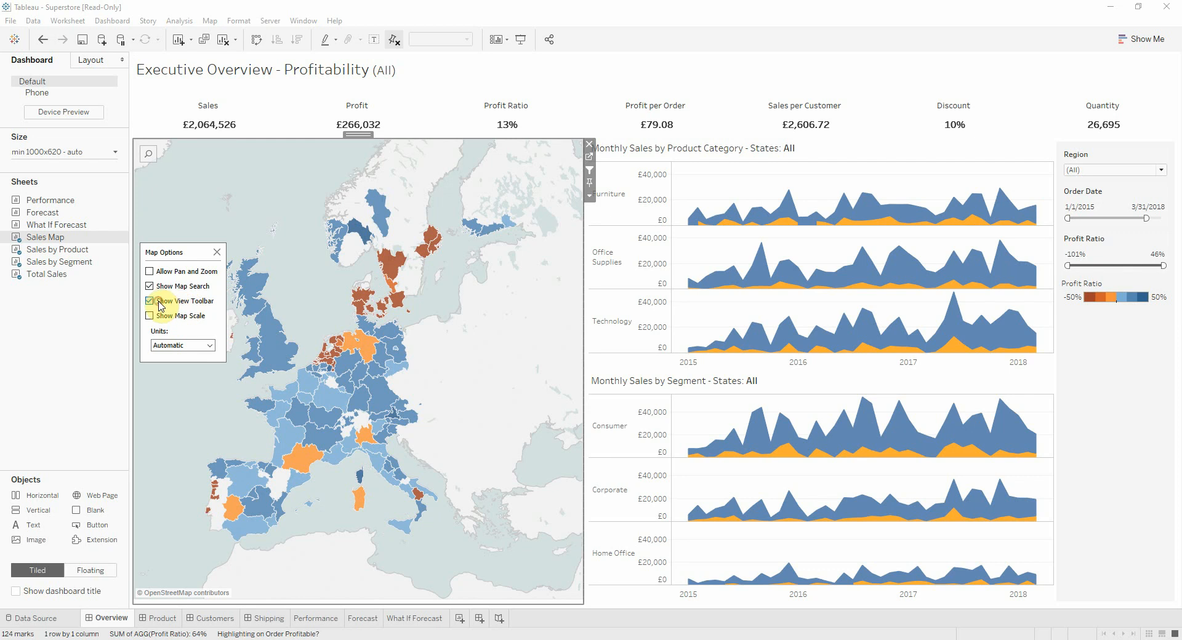
pyautogui.click(151, 300)
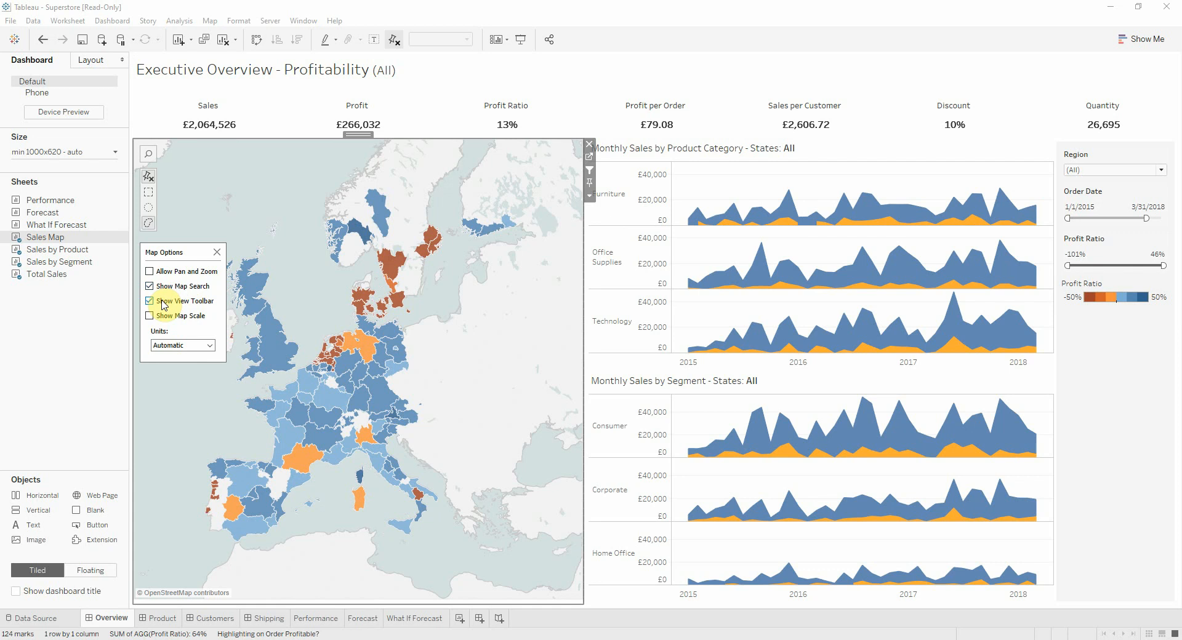
pyautogui.click(150, 316)
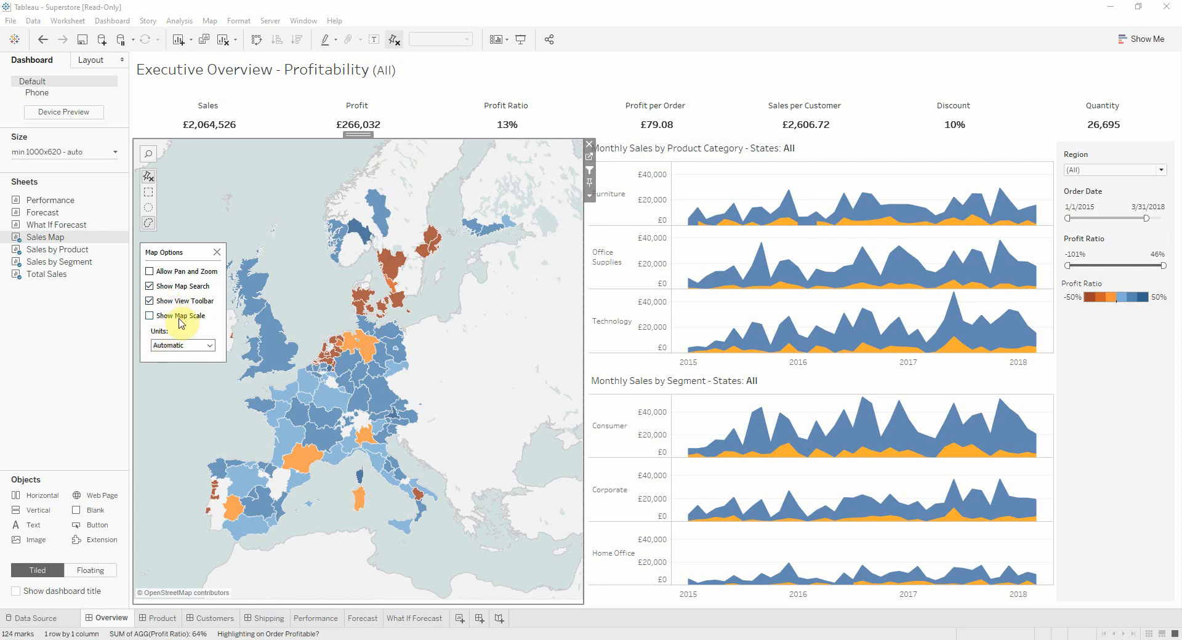
pyautogui.moveTo(183, 327)
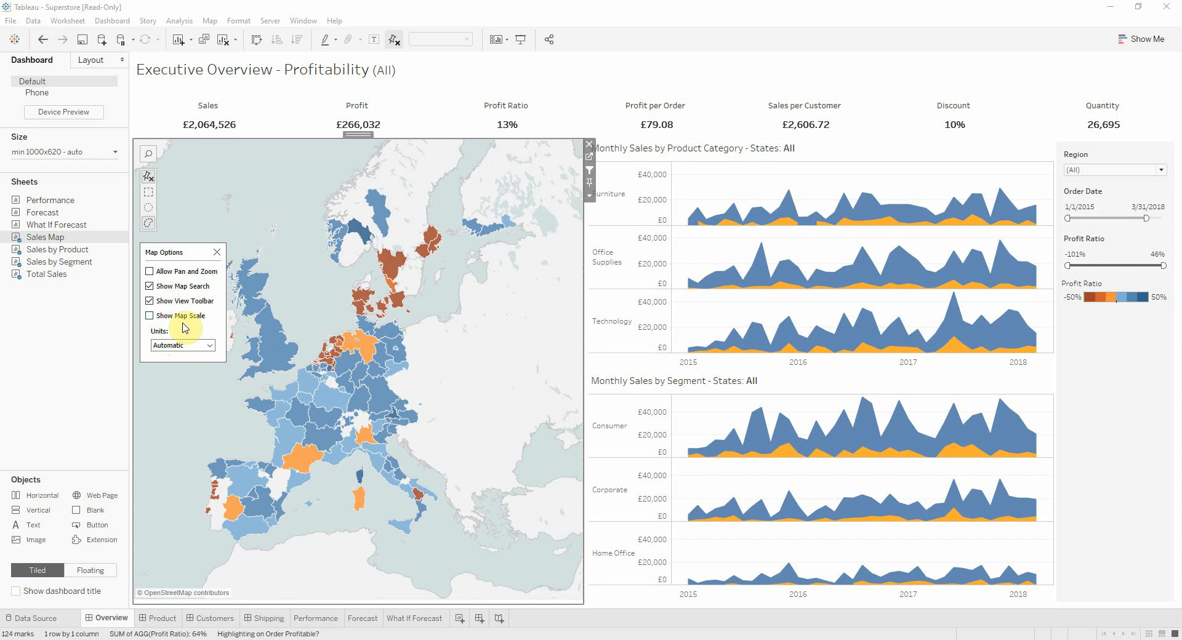
pyautogui.click(149, 316)
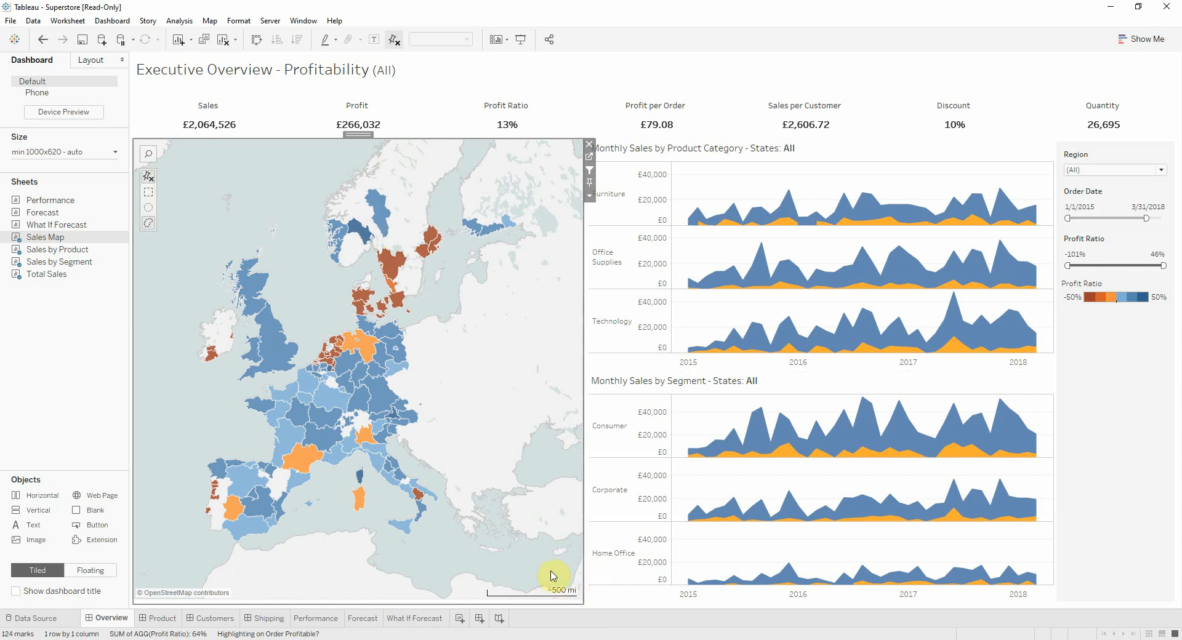
# - Set the map scale Units to Metric so the scale reads in kilometres
pyautogui.click(268, 328)
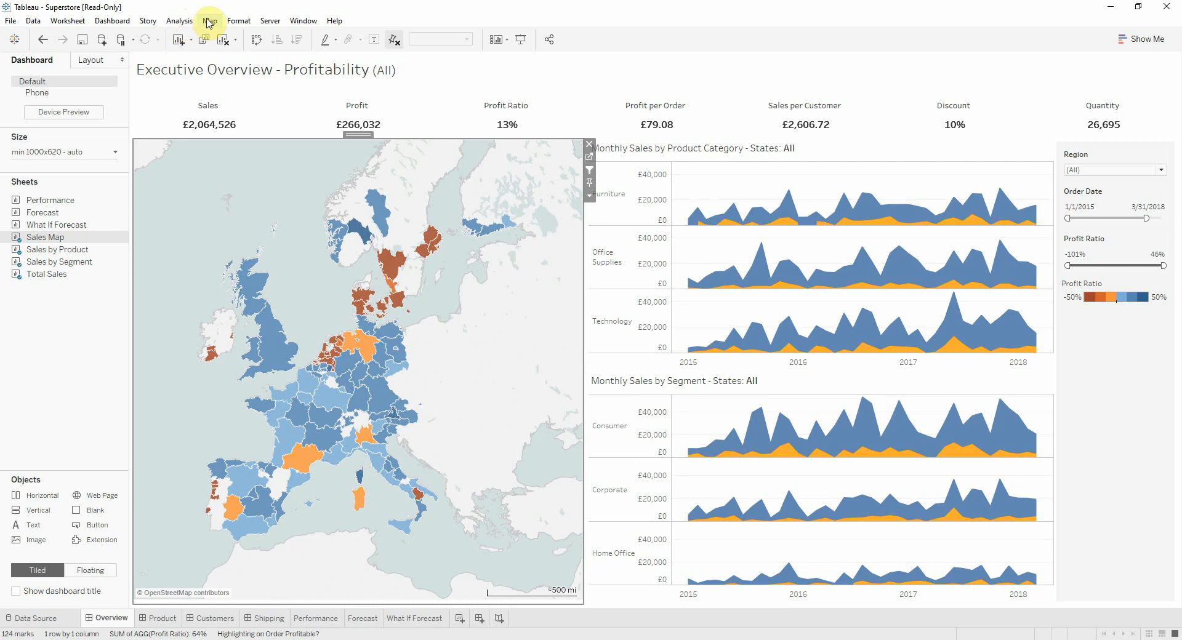
pyautogui.click(209, 21)
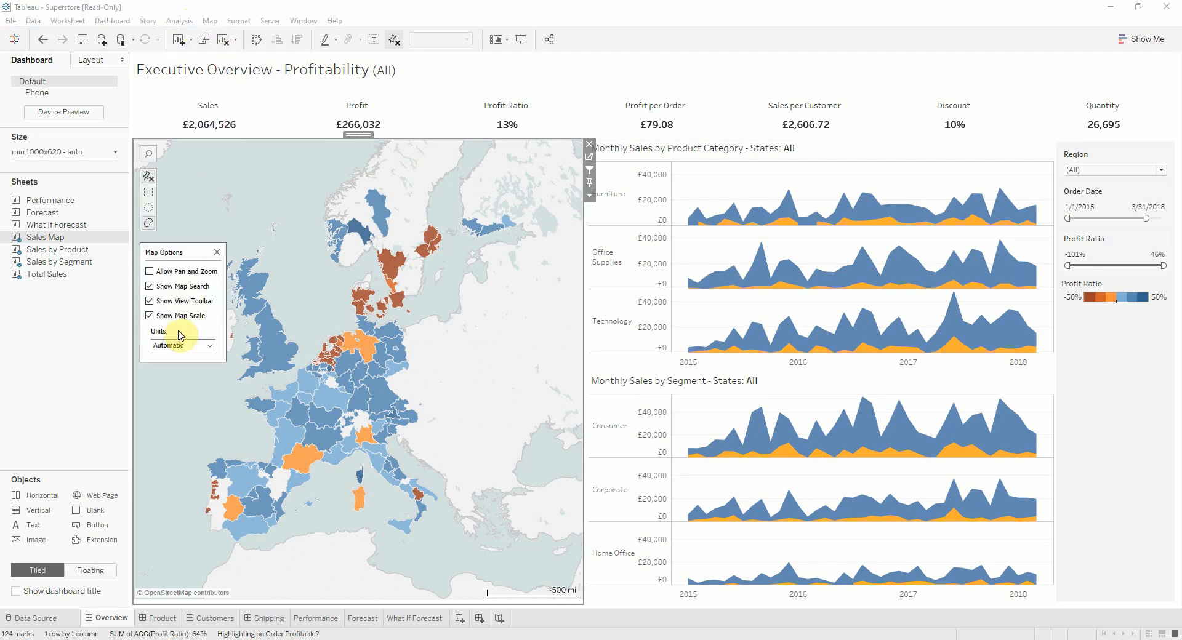
pyautogui.click(181, 346)
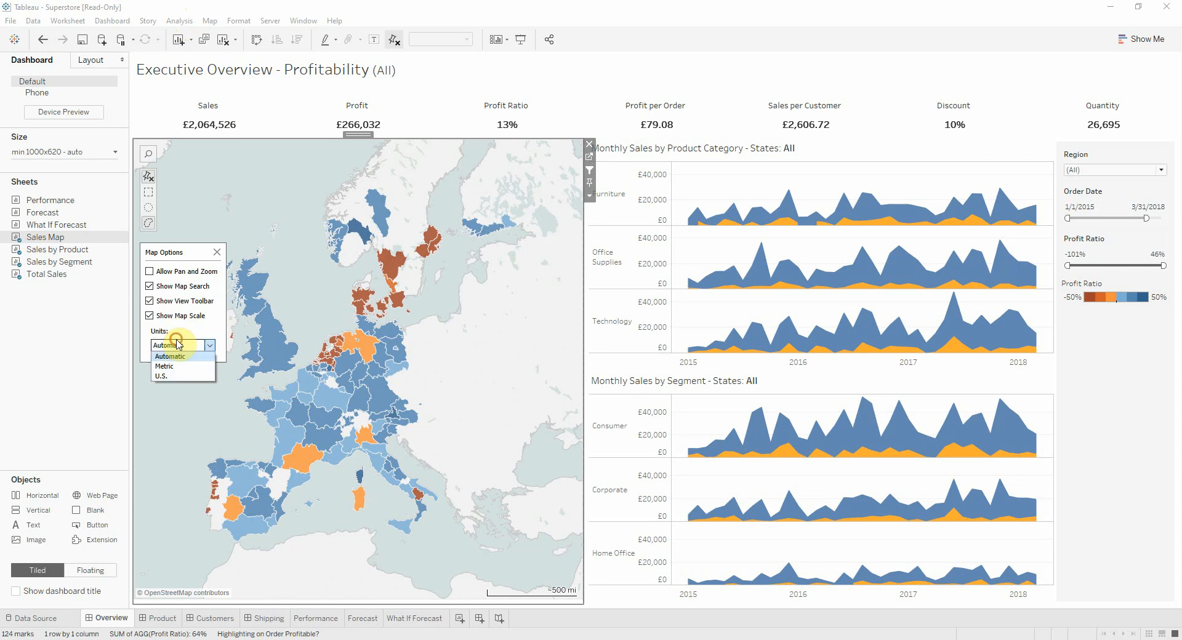
pyautogui.moveTo(178, 376)
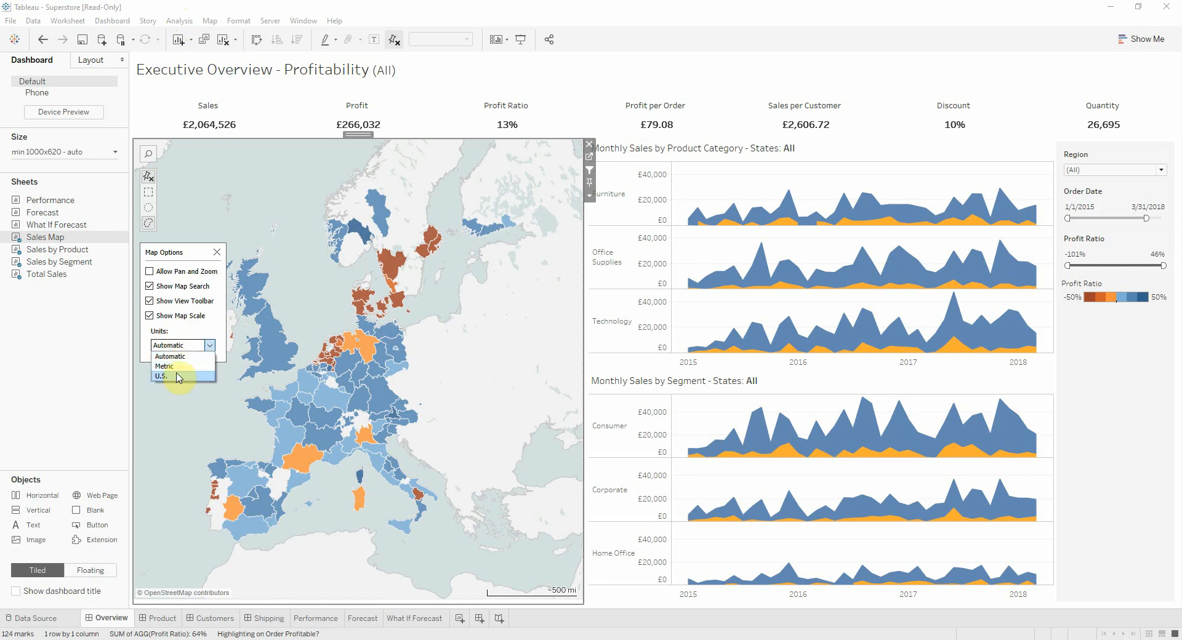
pyautogui.moveTo(178, 367)
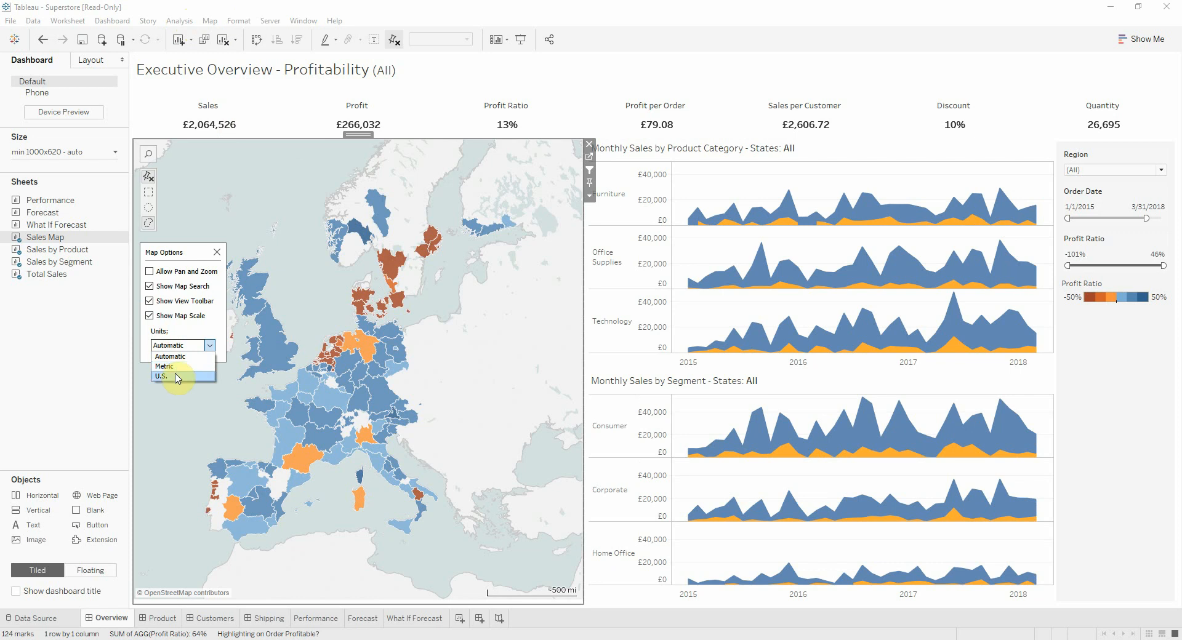
pyautogui.moveTo(181, 366)
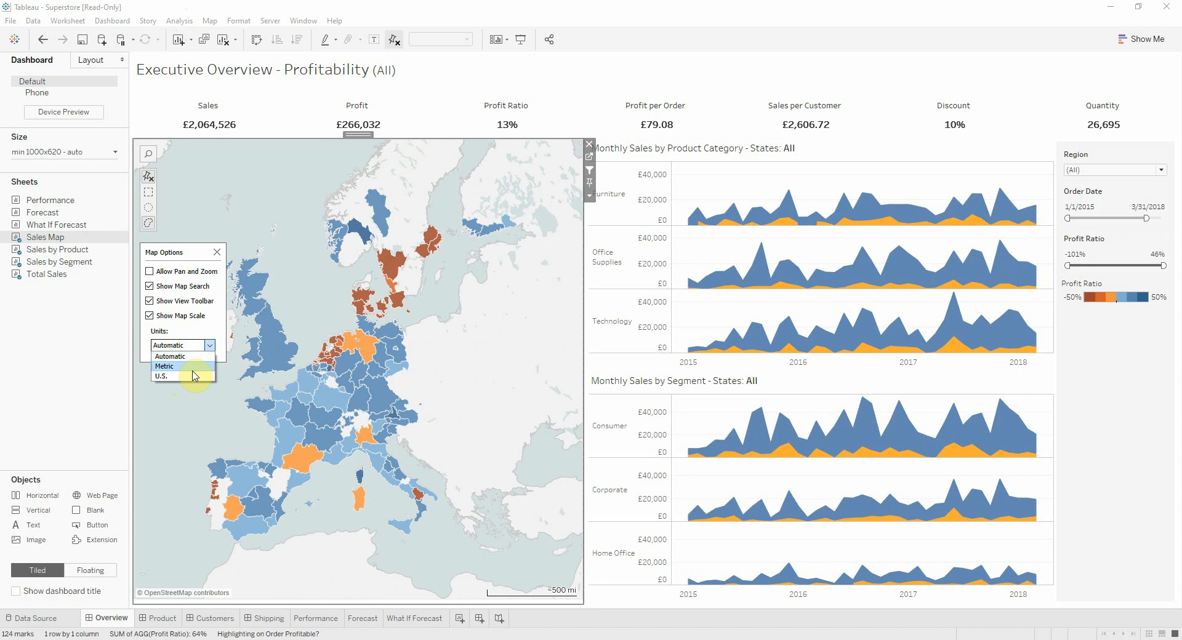
pyautogui.click(163, 365)
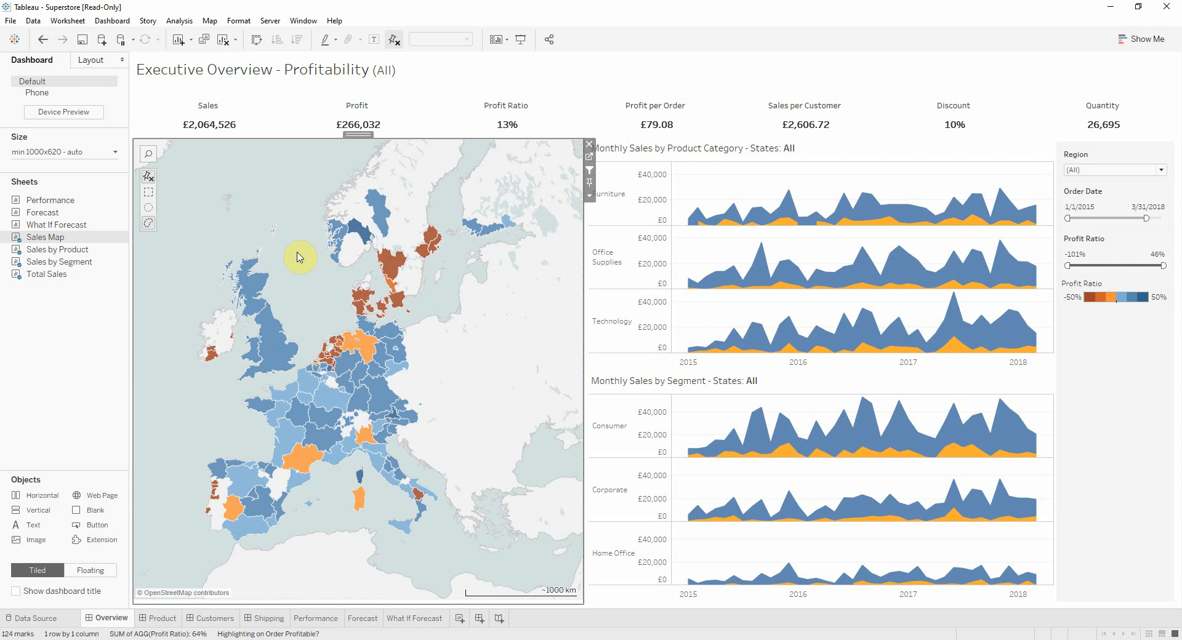
pyautogui.moveTo(341, 273)
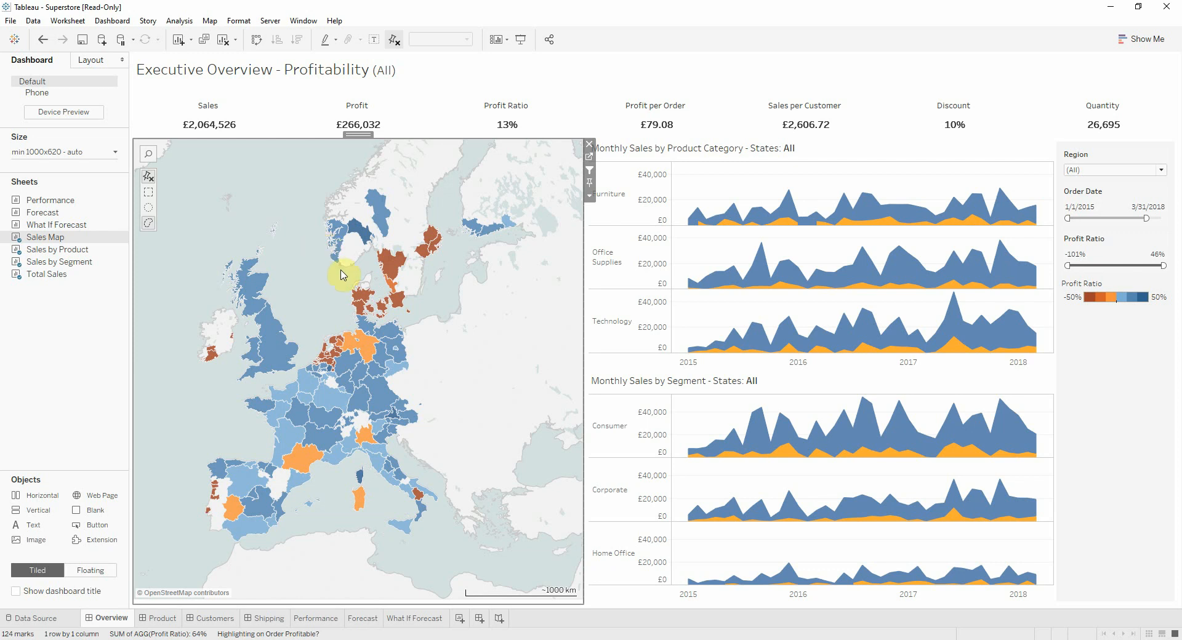